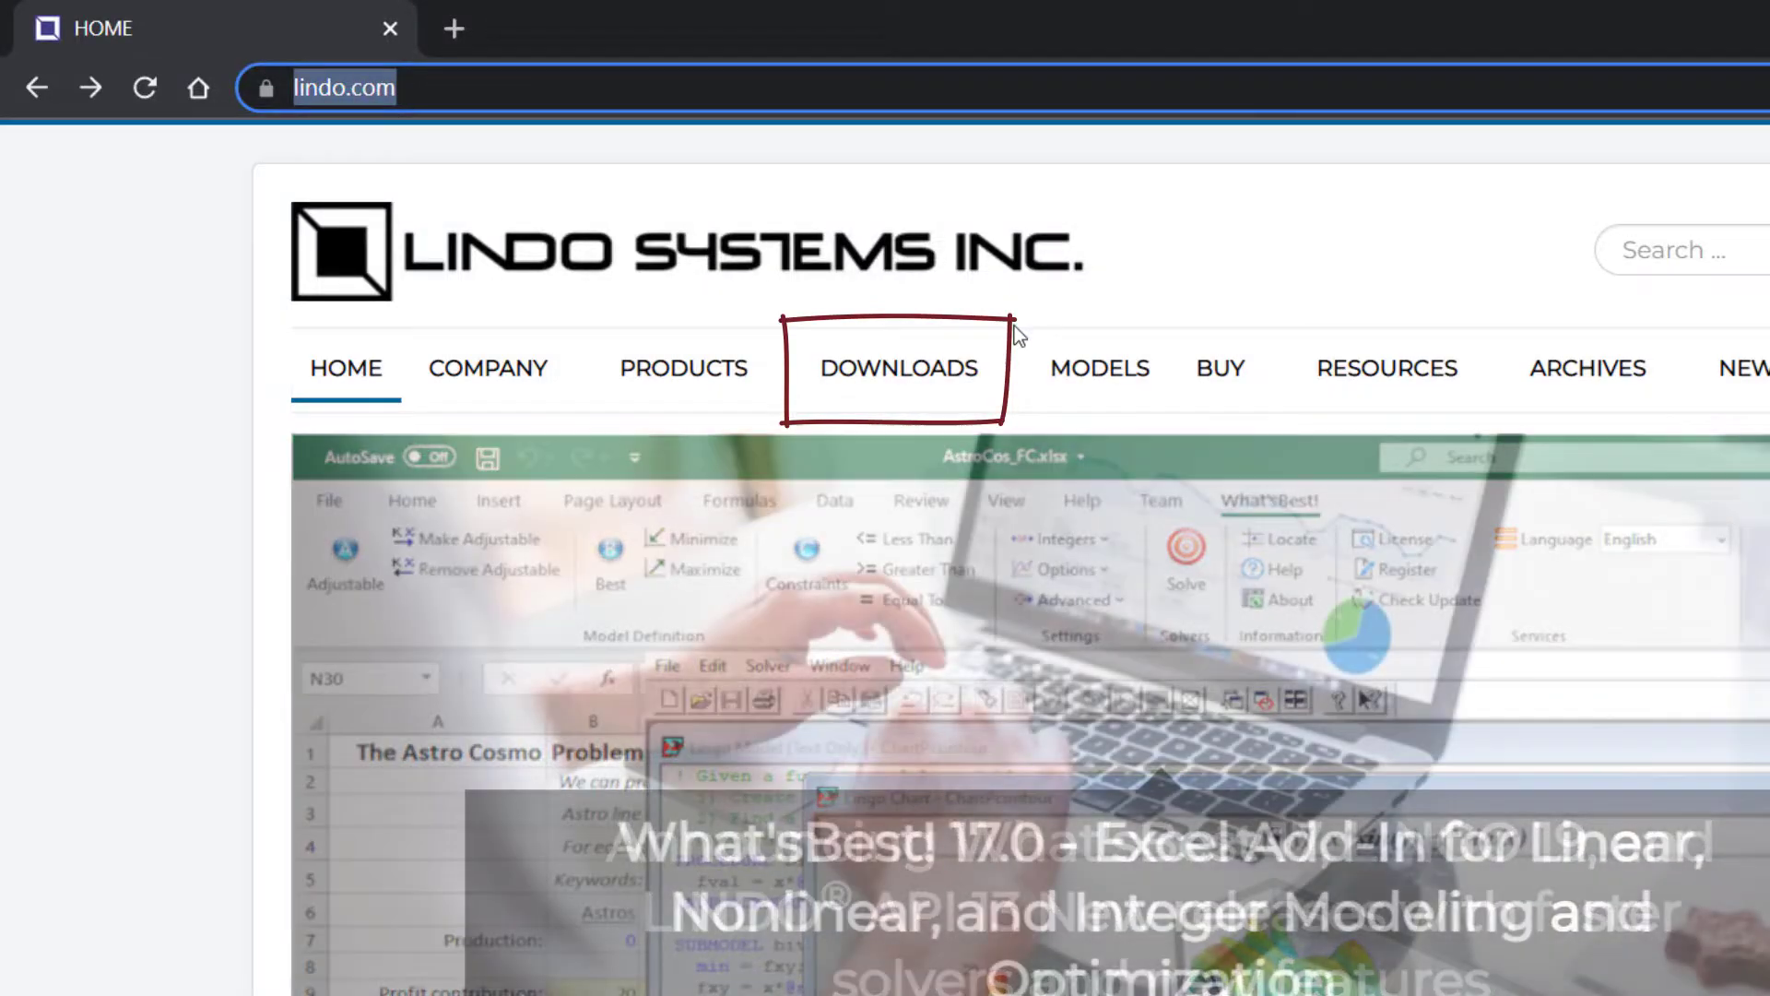
Go to the lindo.com Downloads page and locate the Download Classic LINDO trial link.
left_click(896, 367)
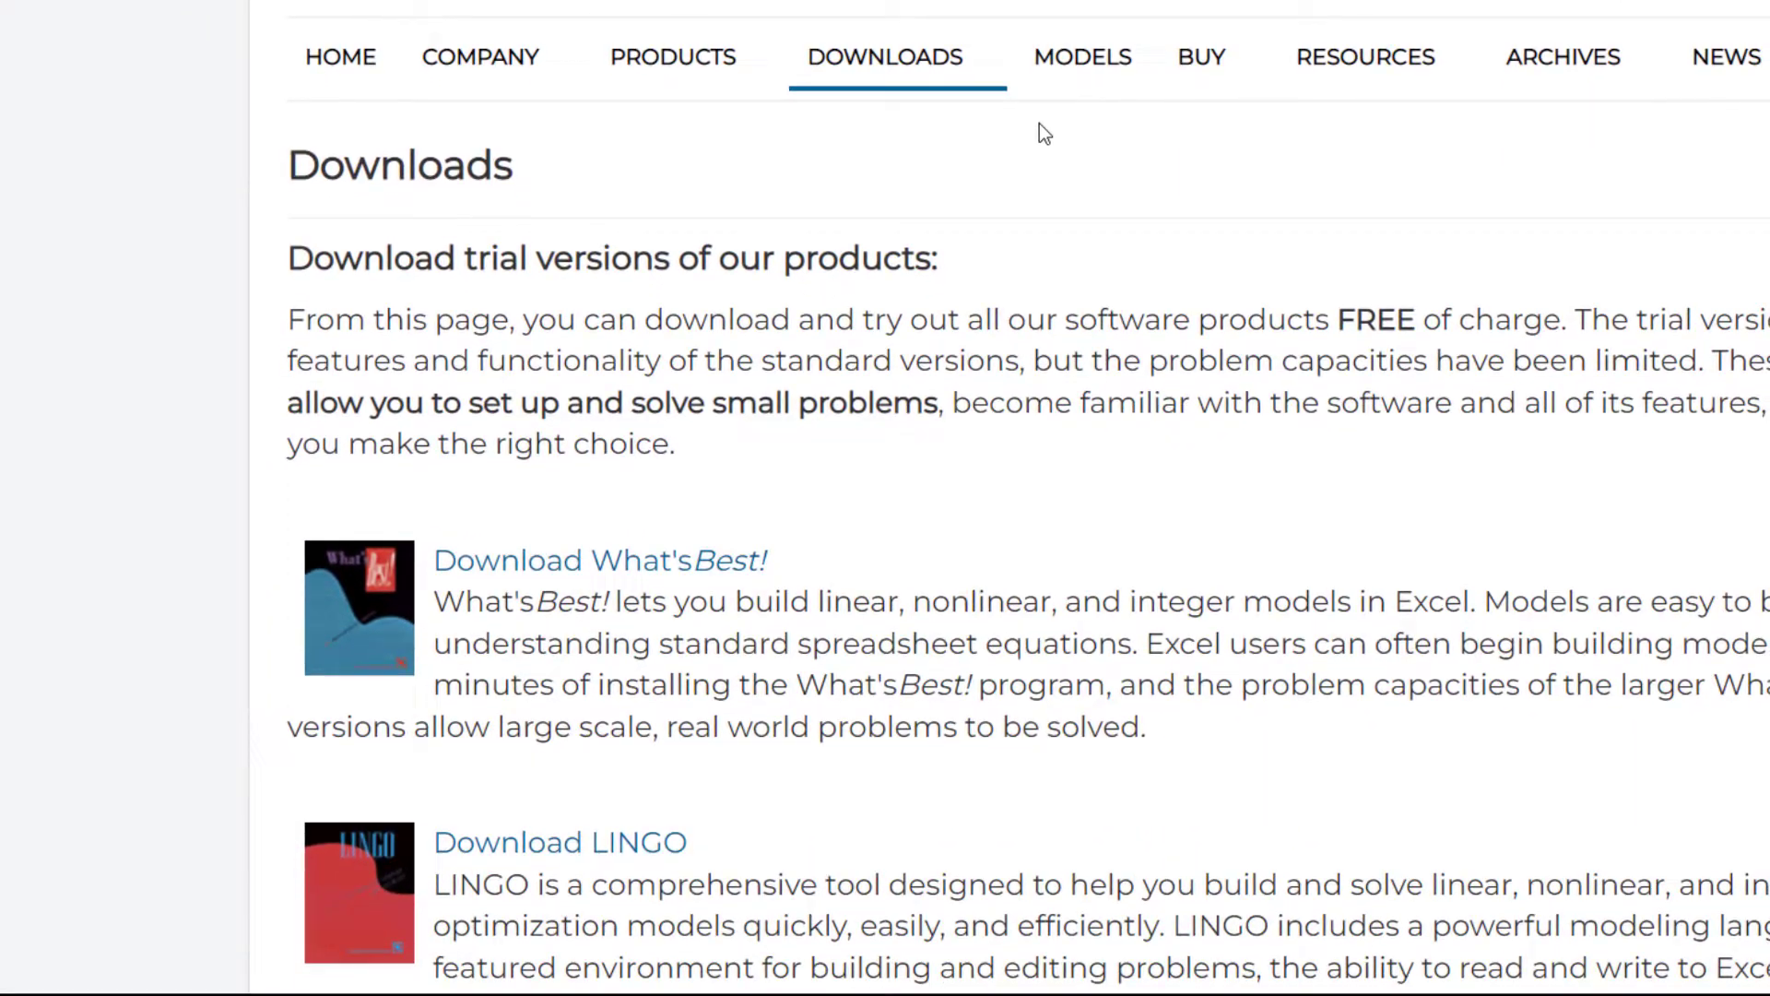
scroll("down", 3)
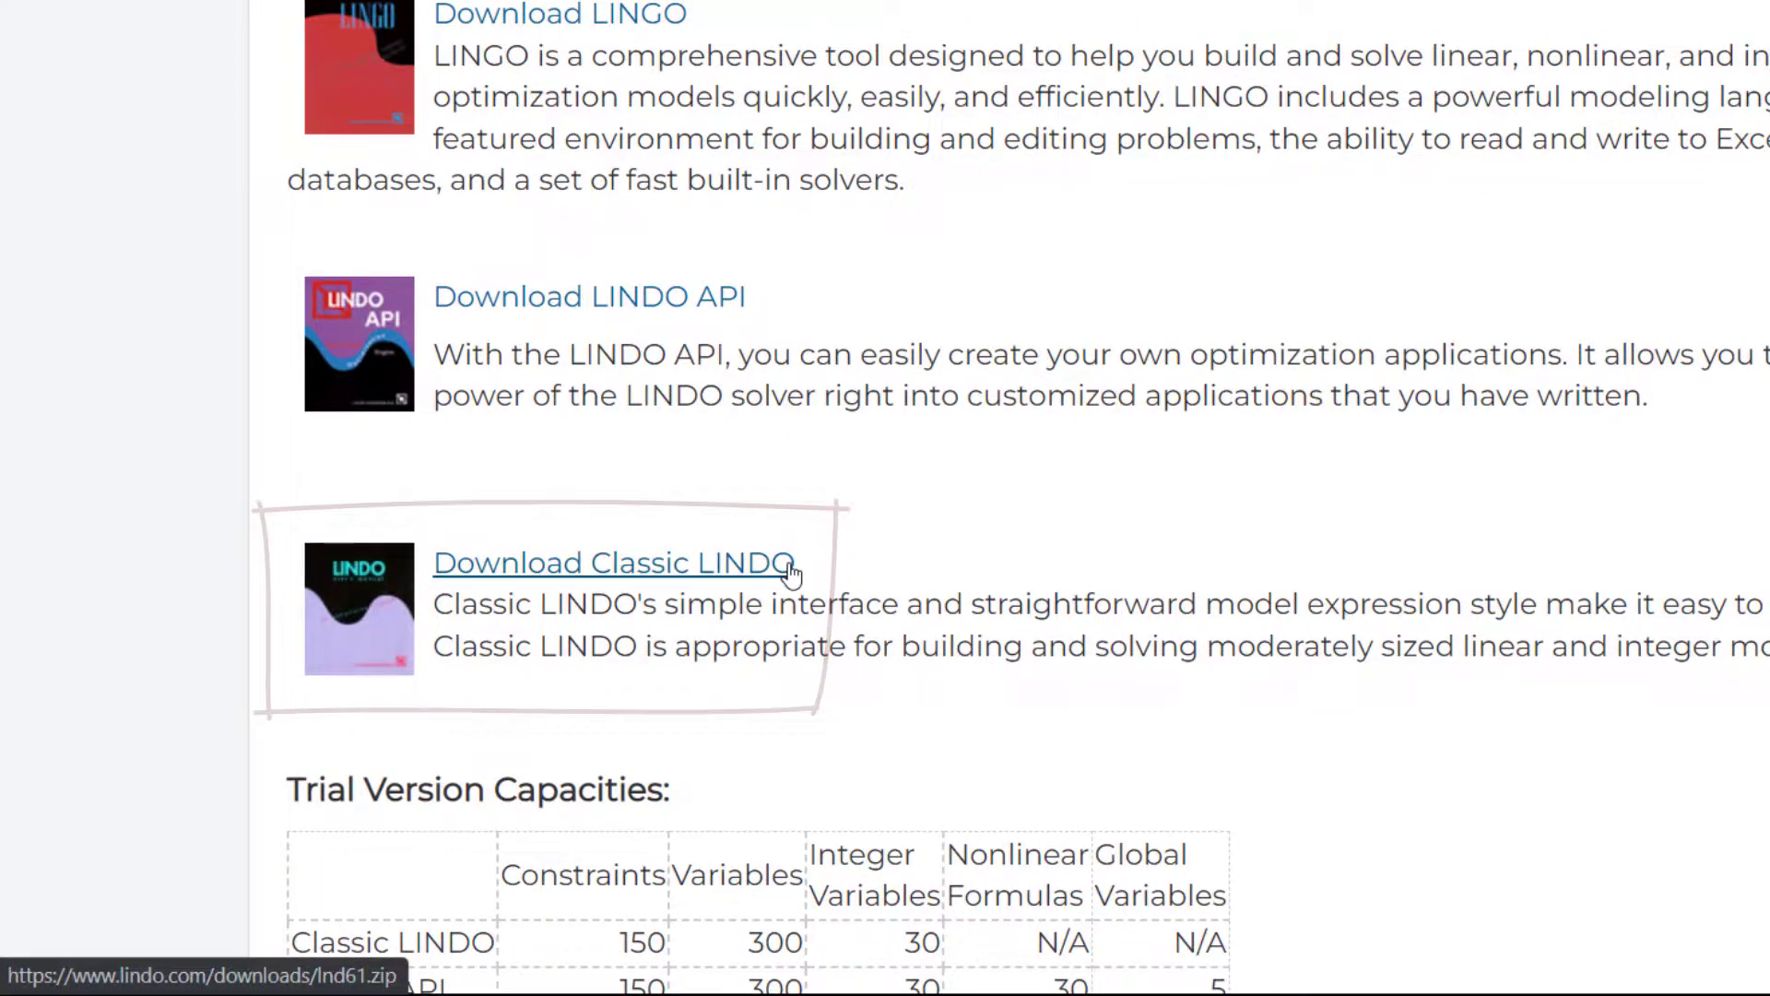
mouse_move(979, 540)
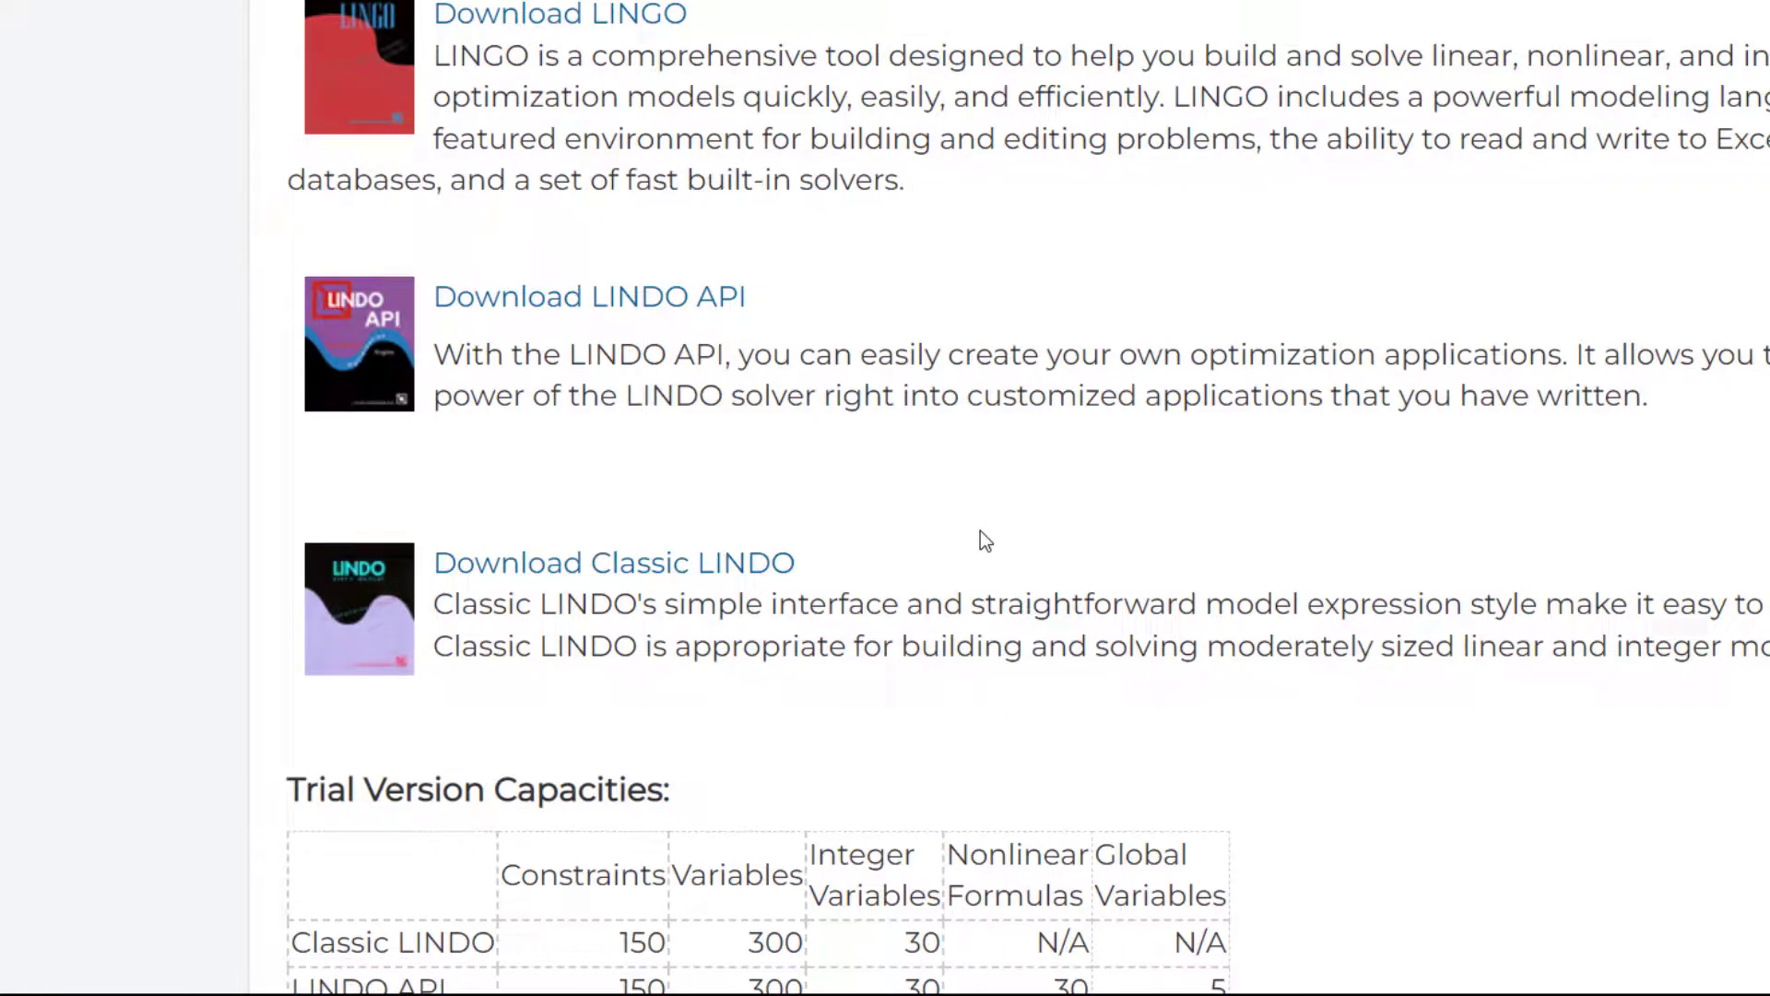
scroll("up", 3)
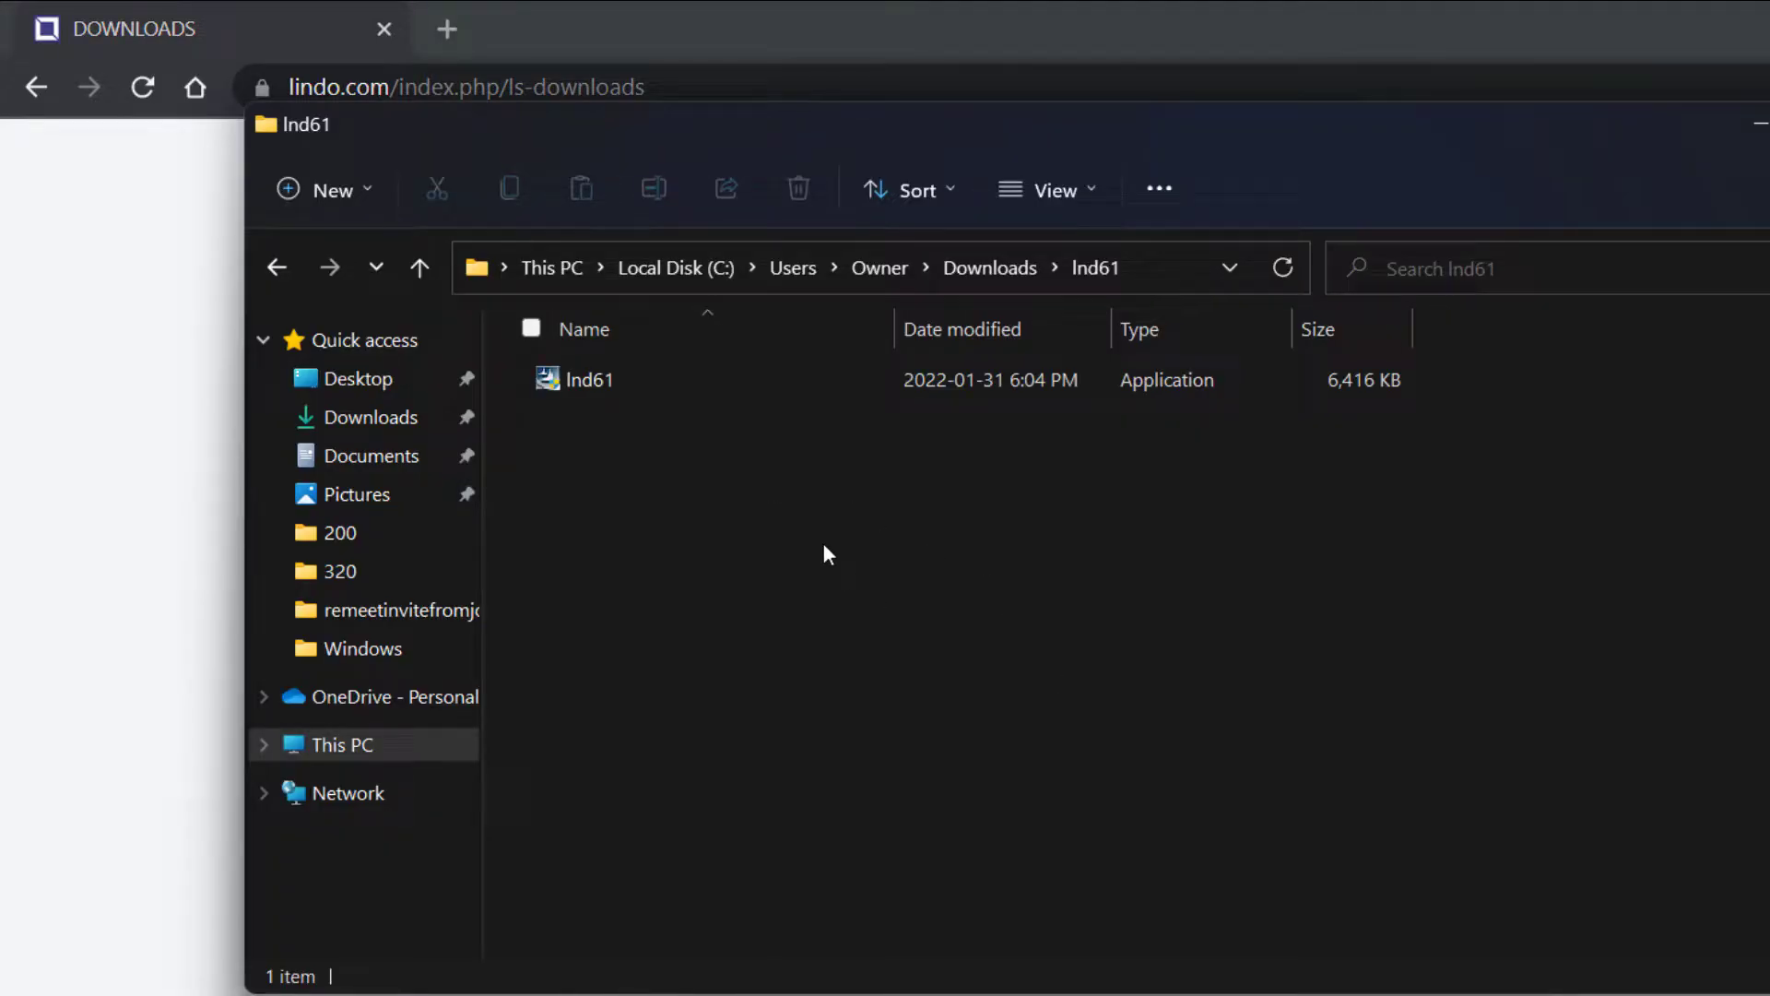
mouse_move(643, 418)
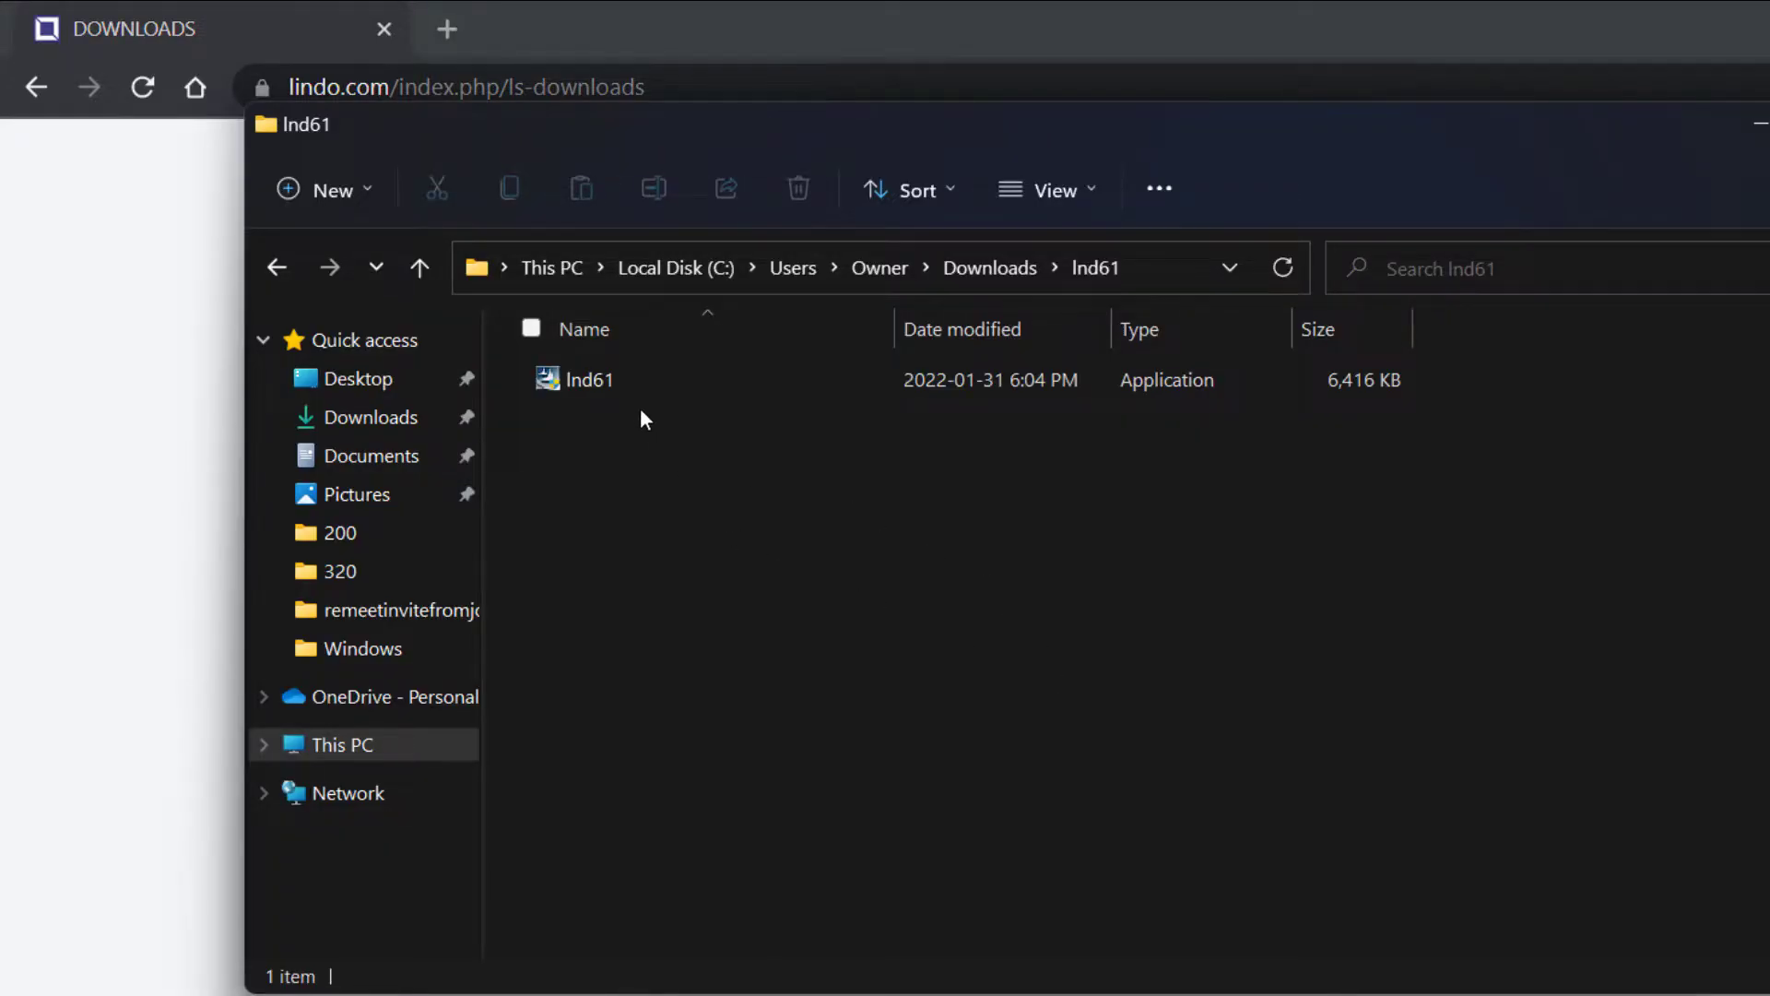
mouse_move(586, 380)
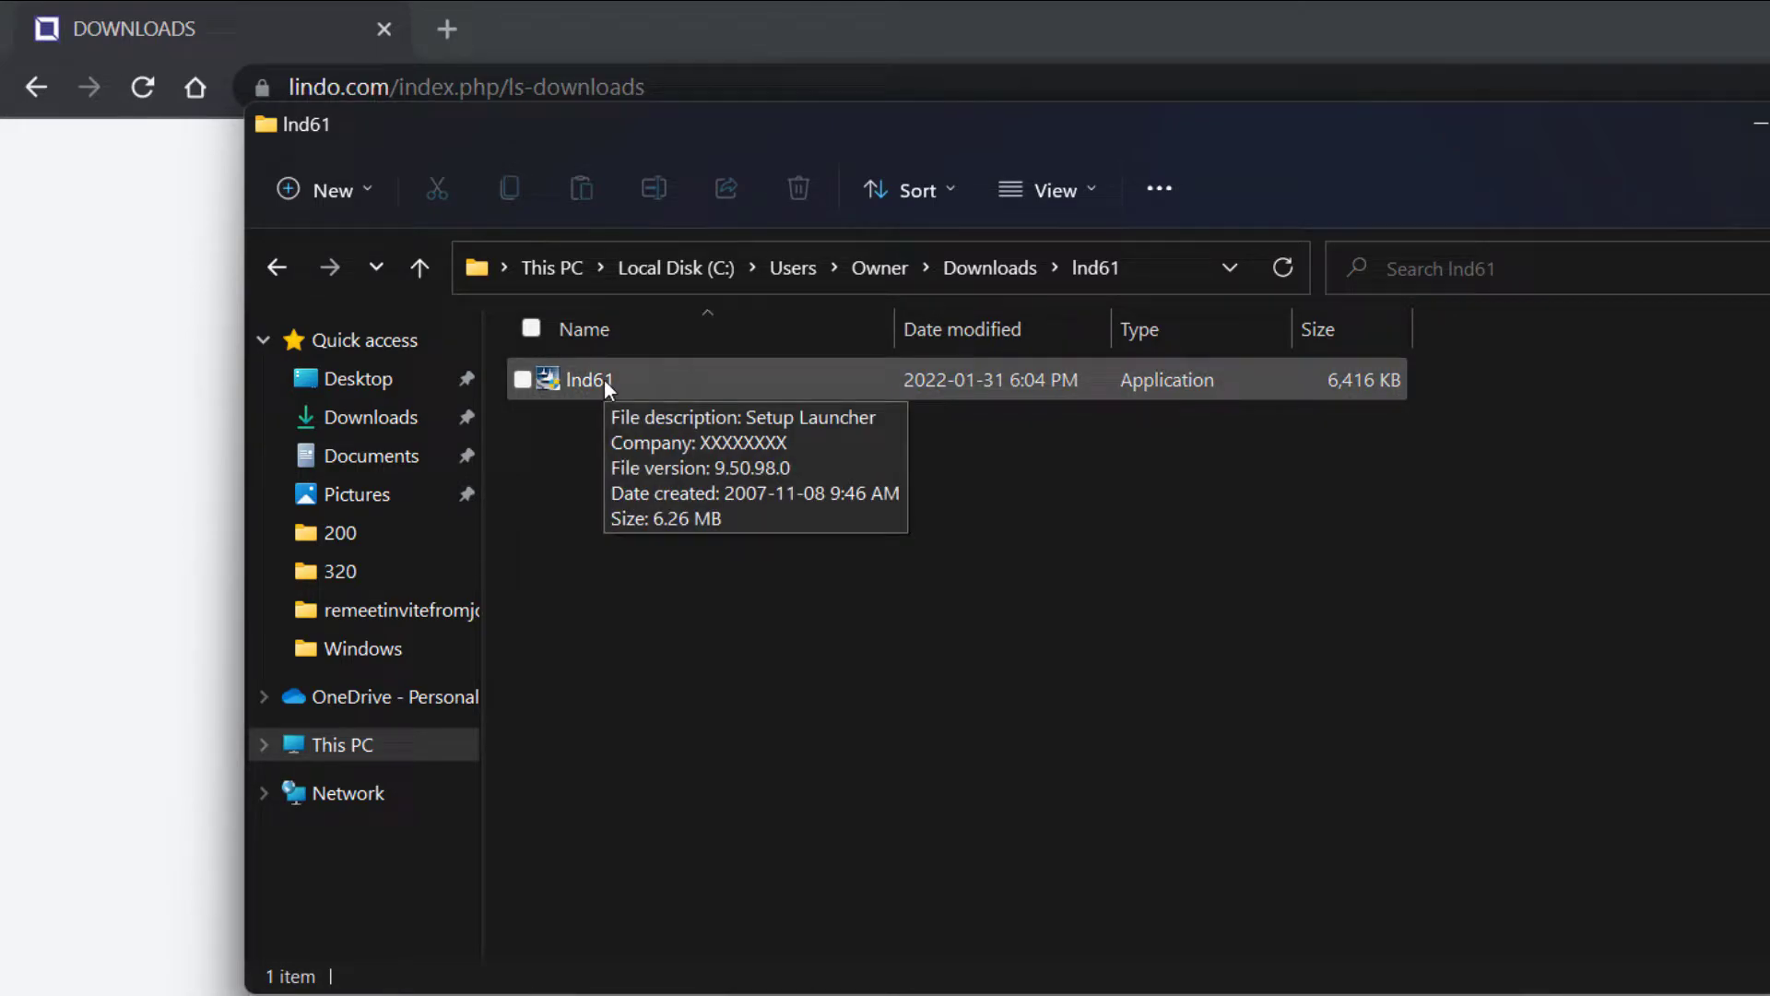
Run the lnd61 setup through the InstallShield Wizard to install LINDO 6.1 and accept the password prompt.
double_click(586, 380)
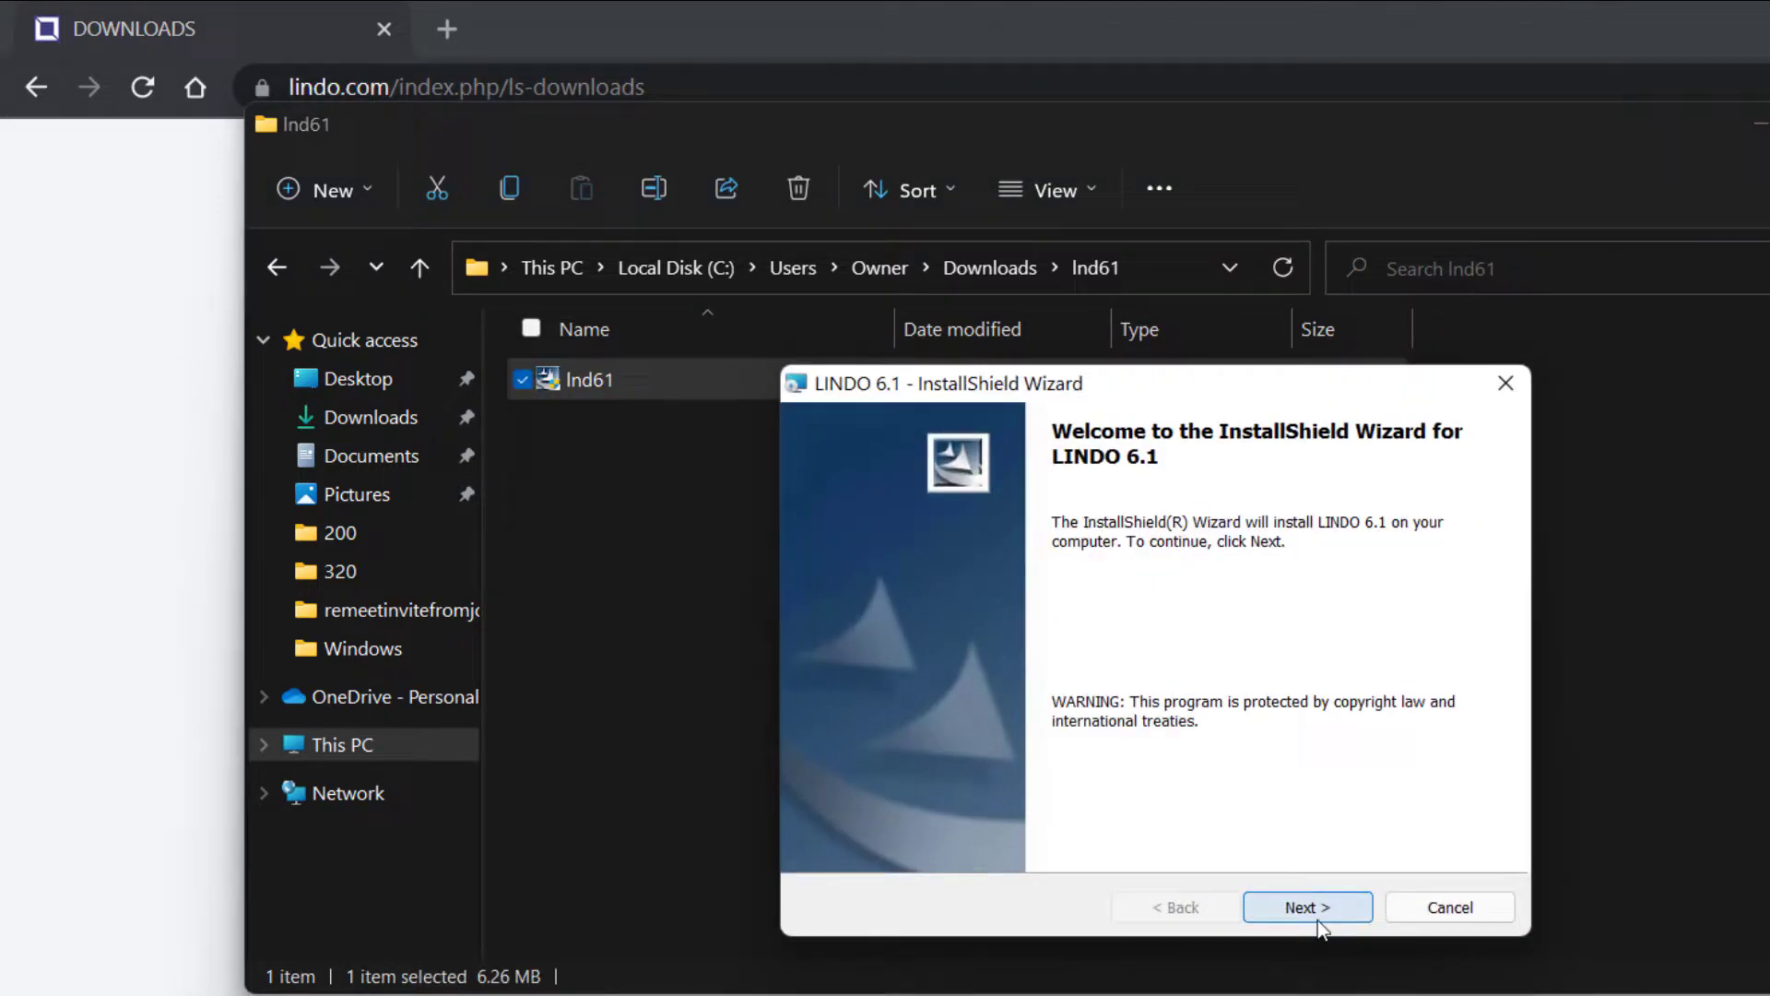
left_click(1305, 908)
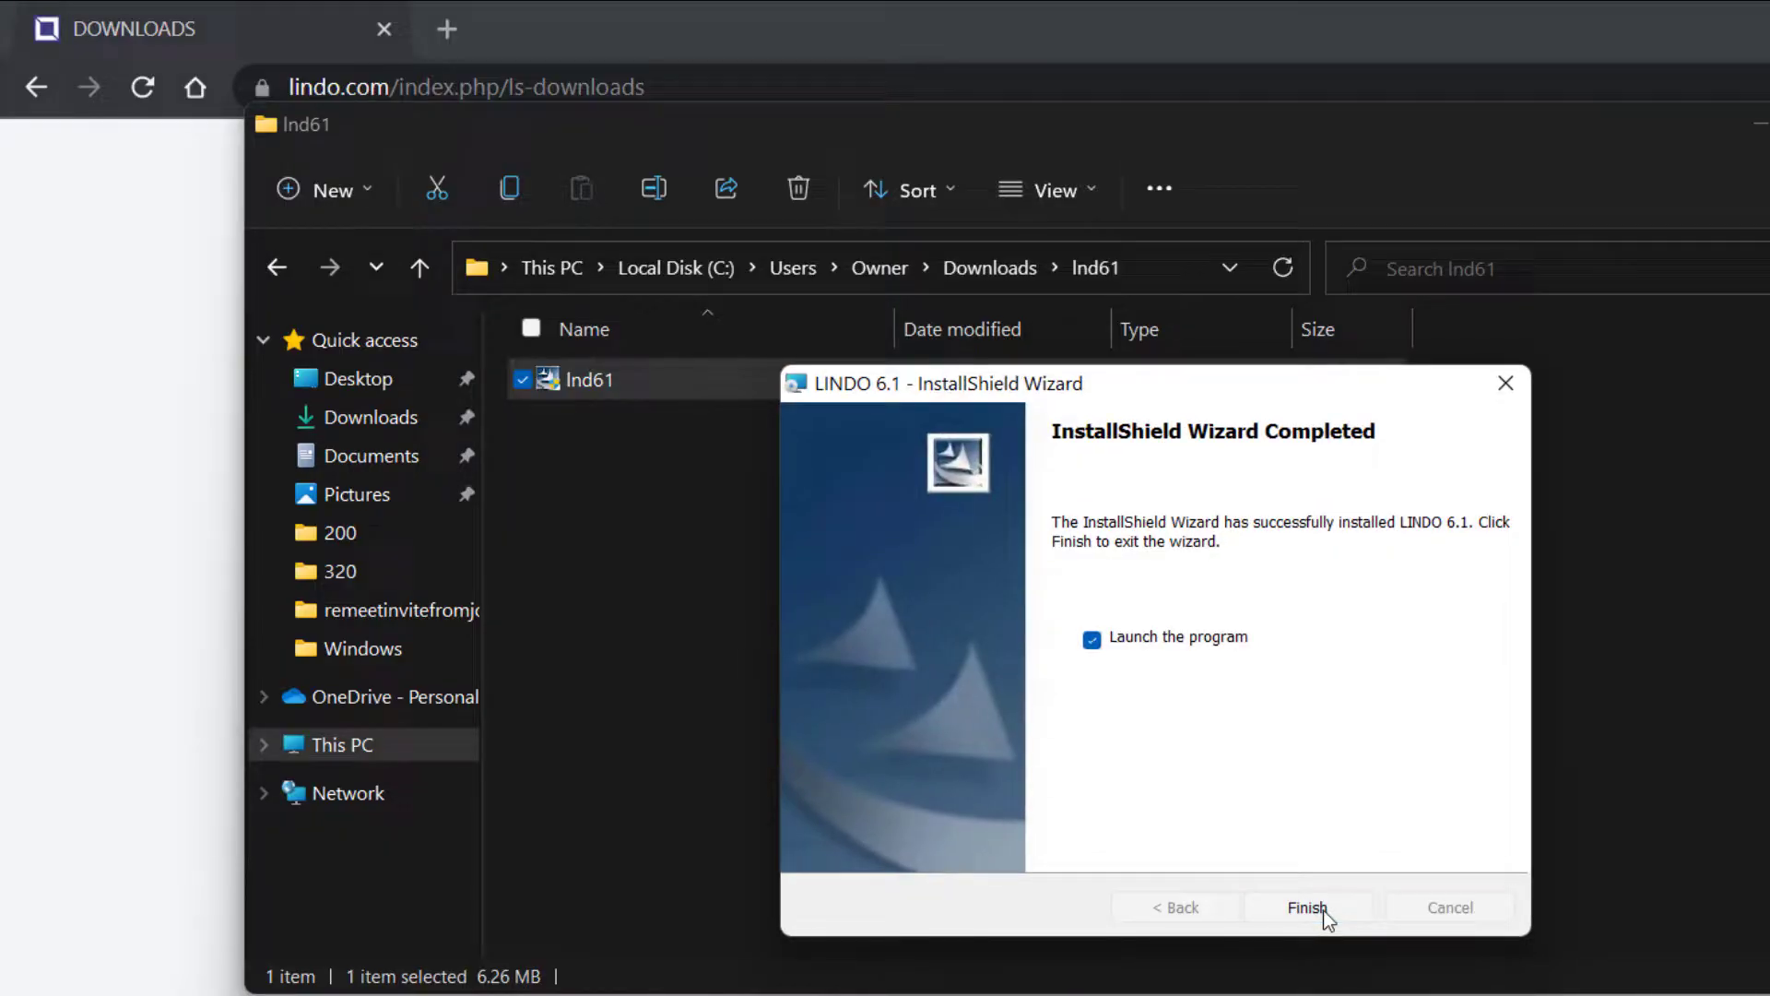
left_click(1305, 907)
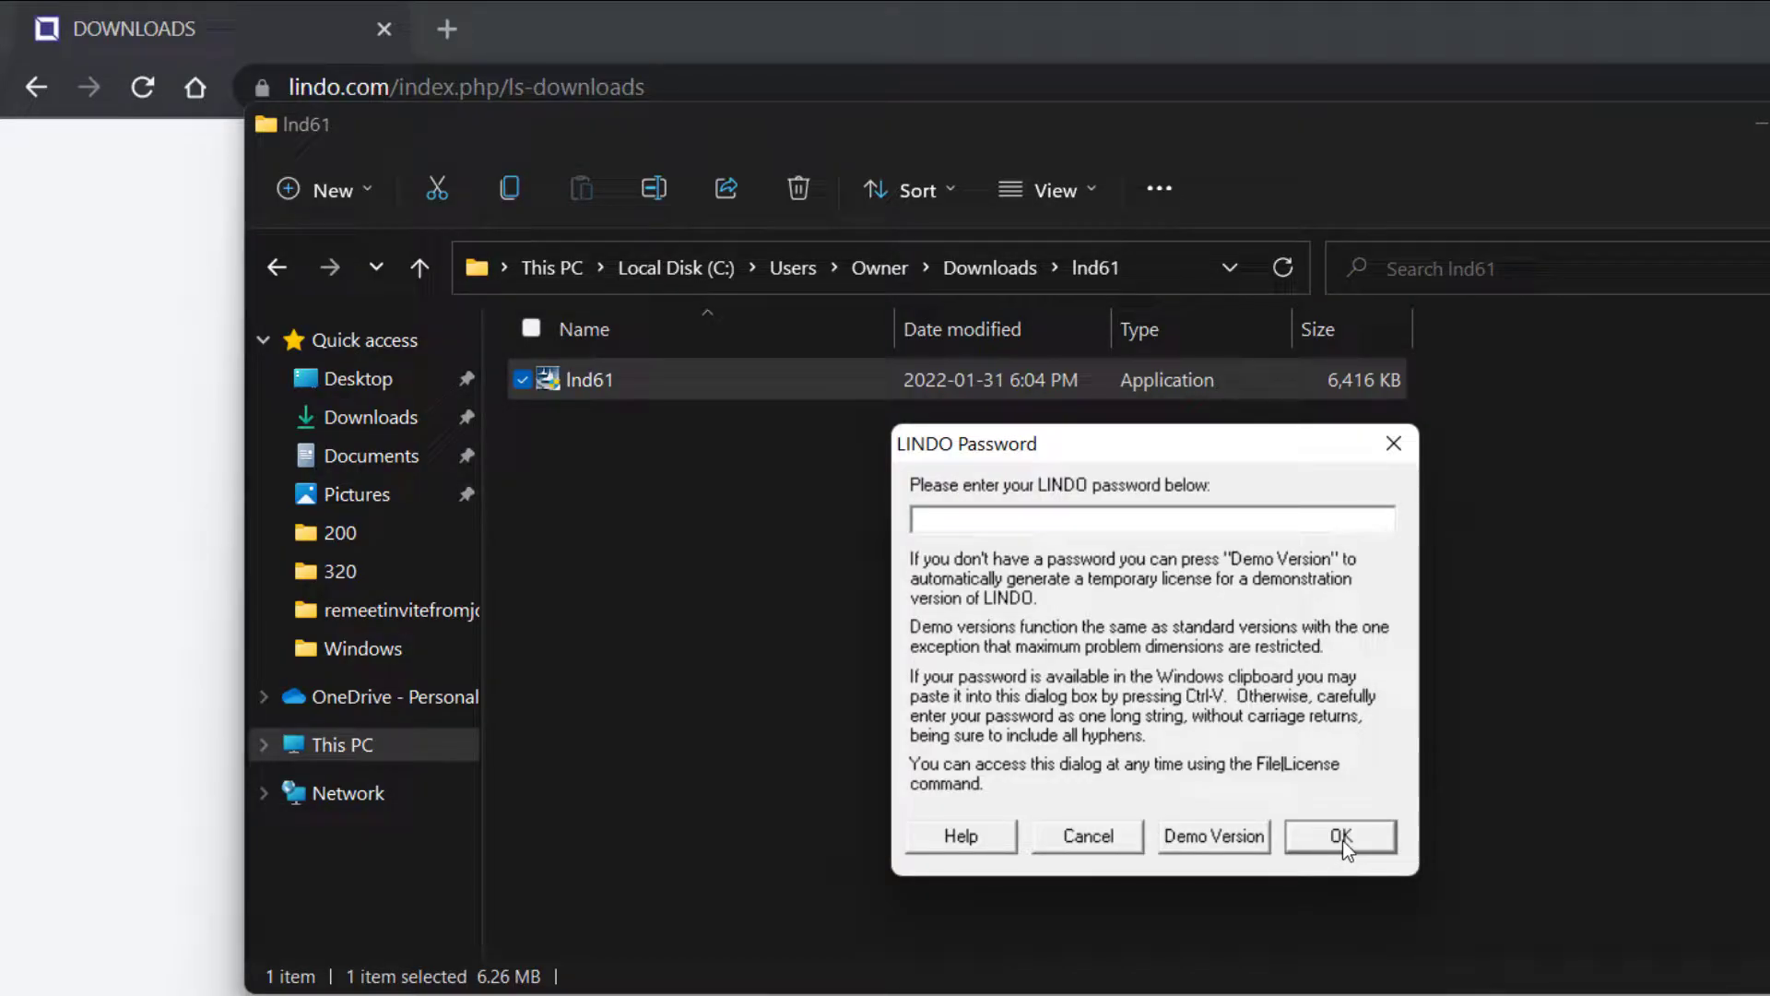
left_click(1339, 835)
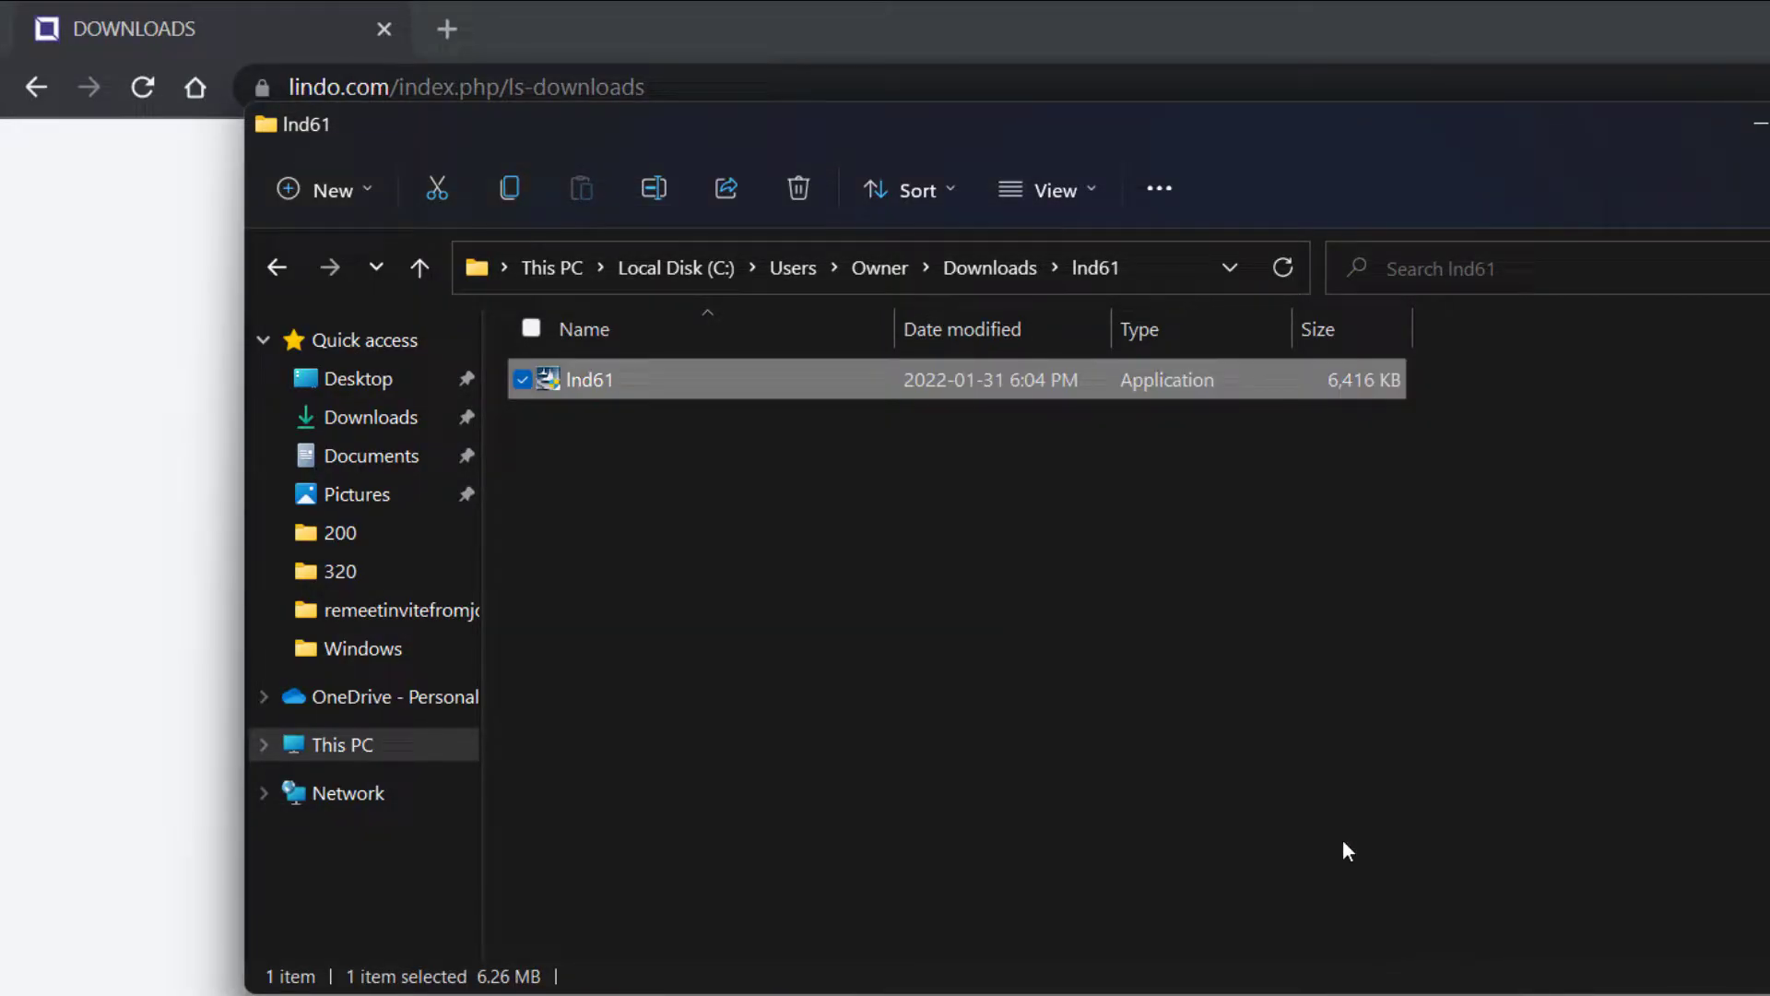
Launch LINDO, decline automatic updates and dismiss the Demo LINDO/PC licence notice.
double_click(587, 379)
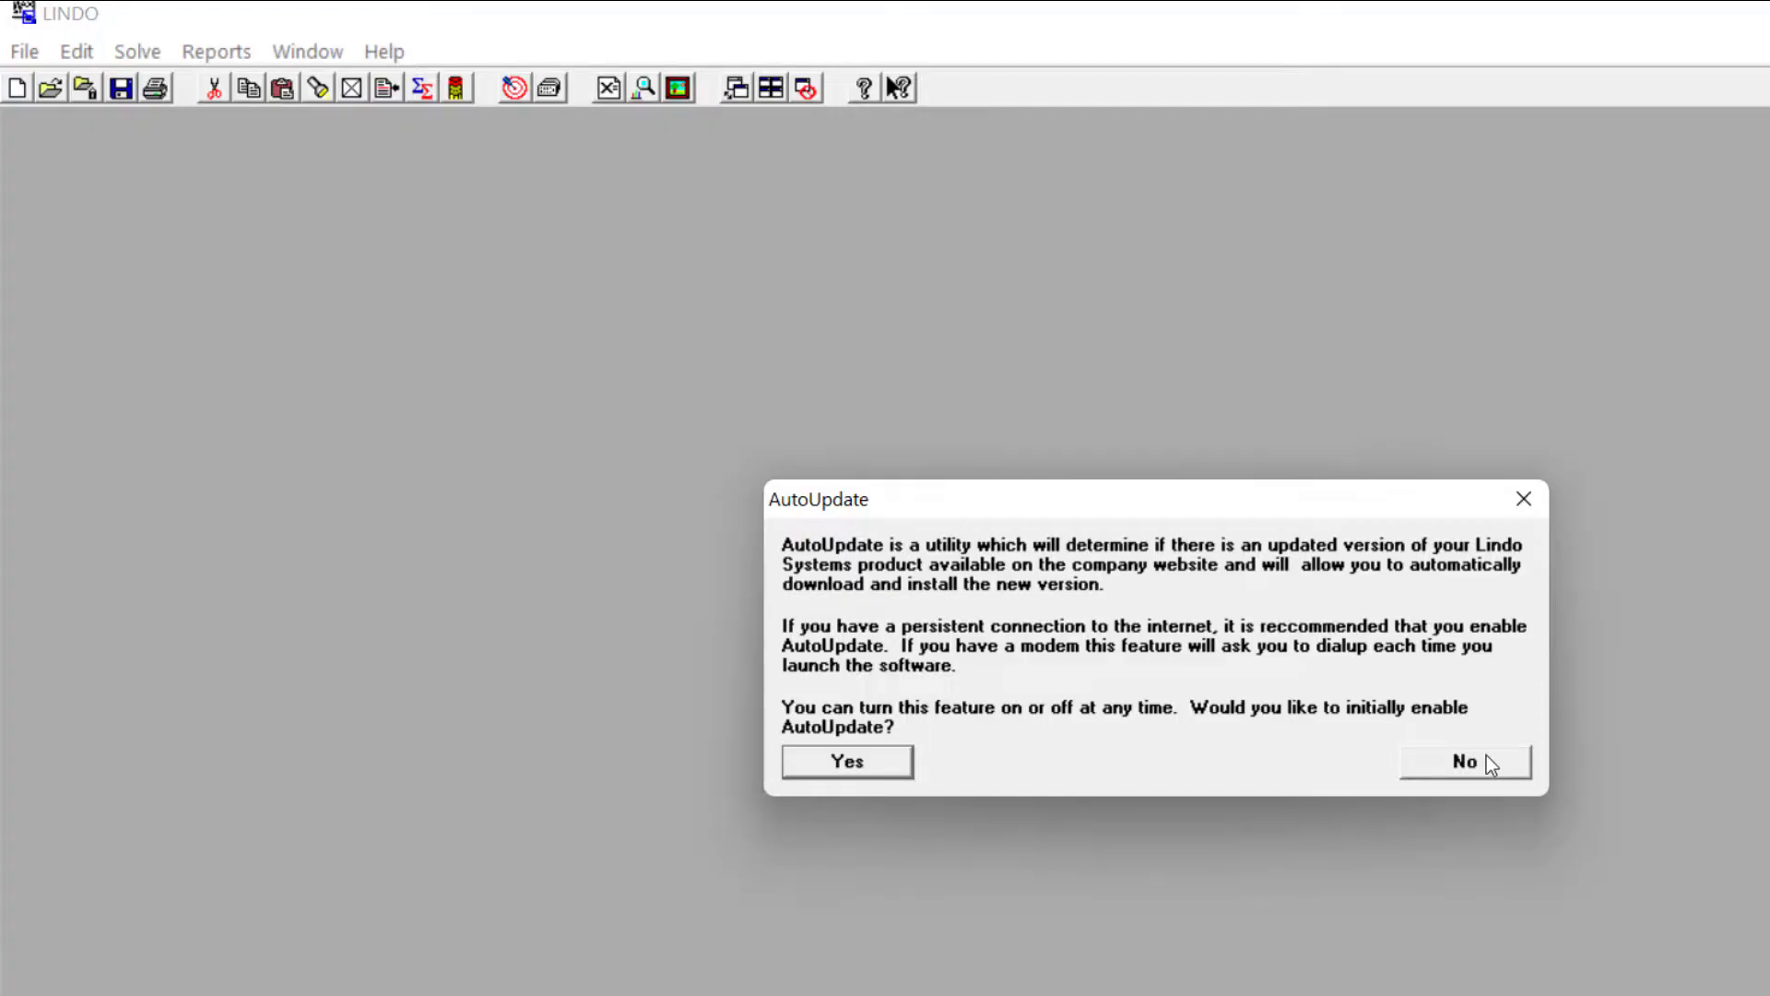
left_click(1464, 761)
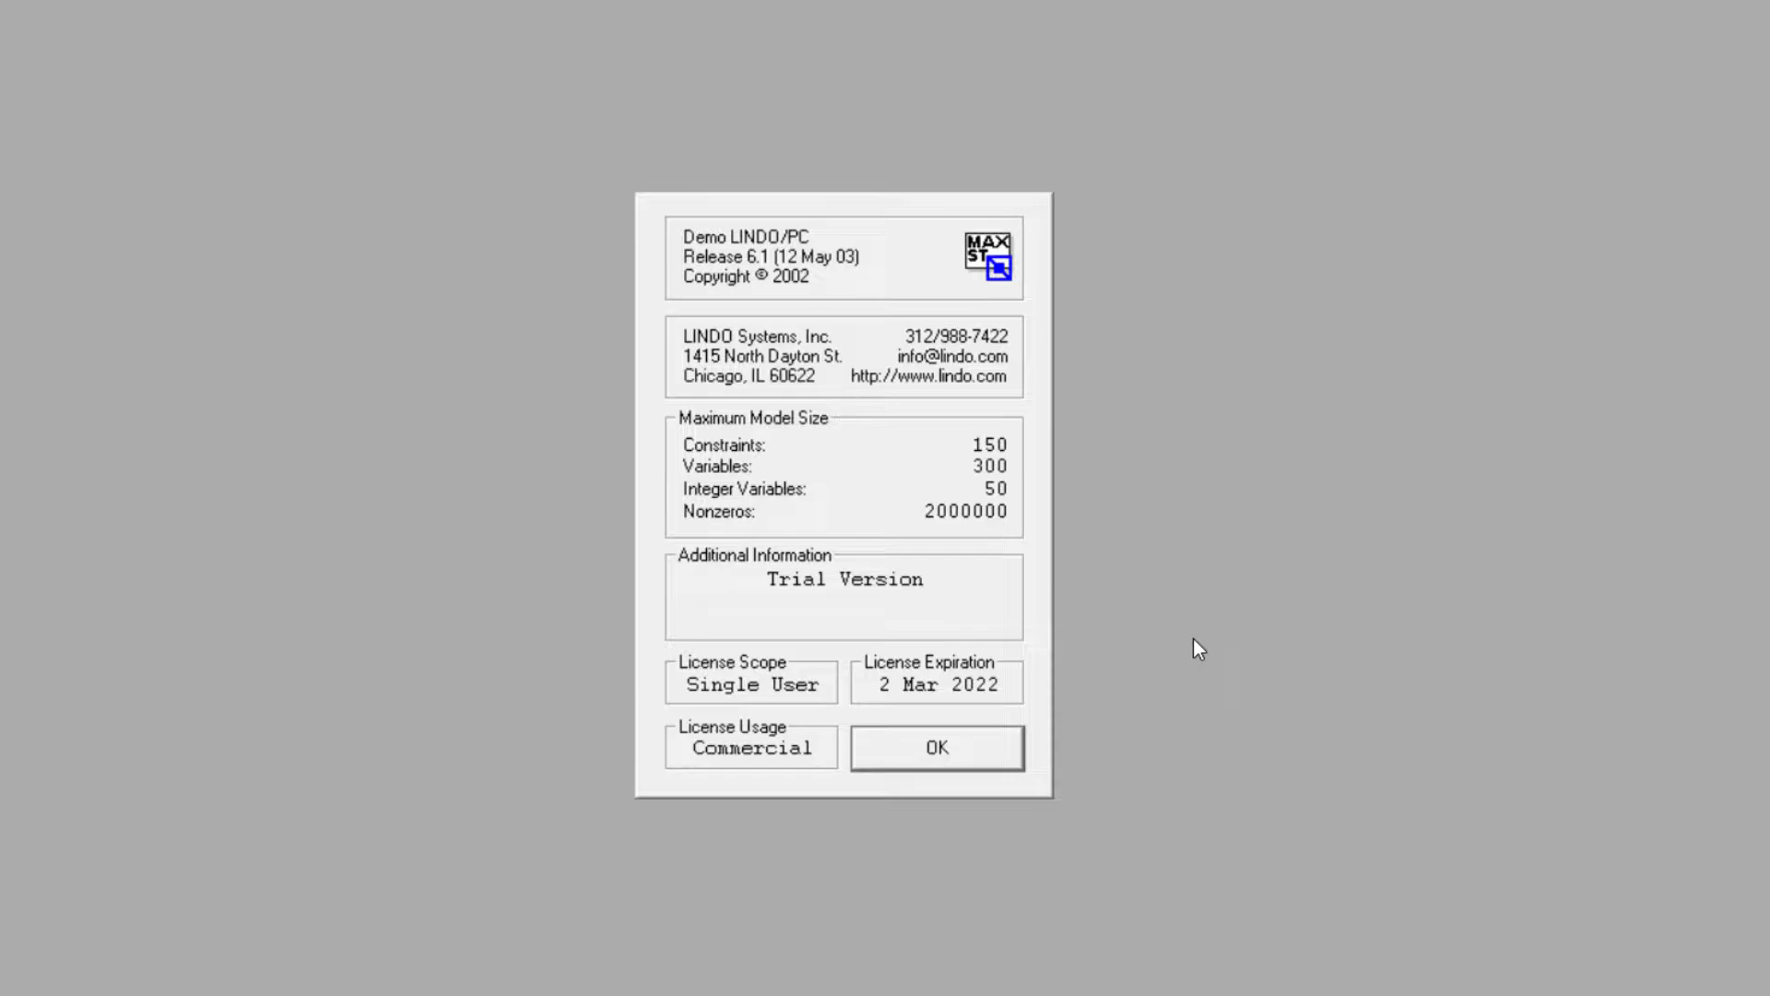
mouse_move(1155, 717)
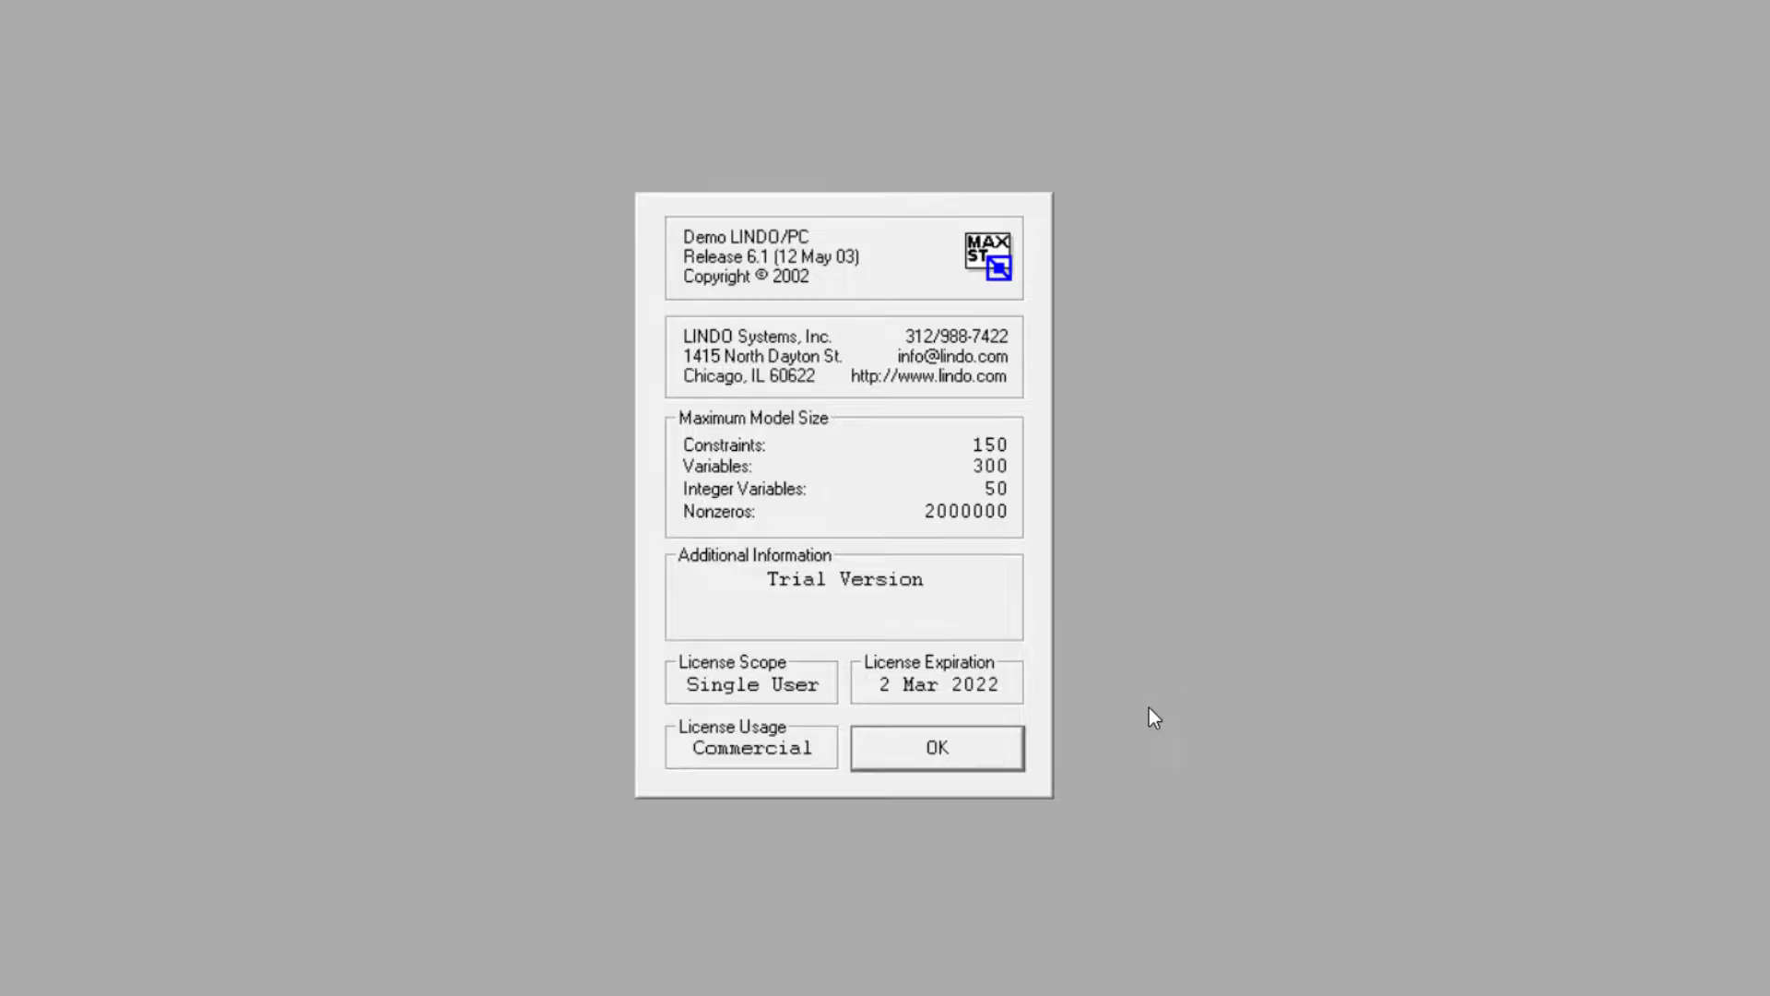
left_click(935, 747)
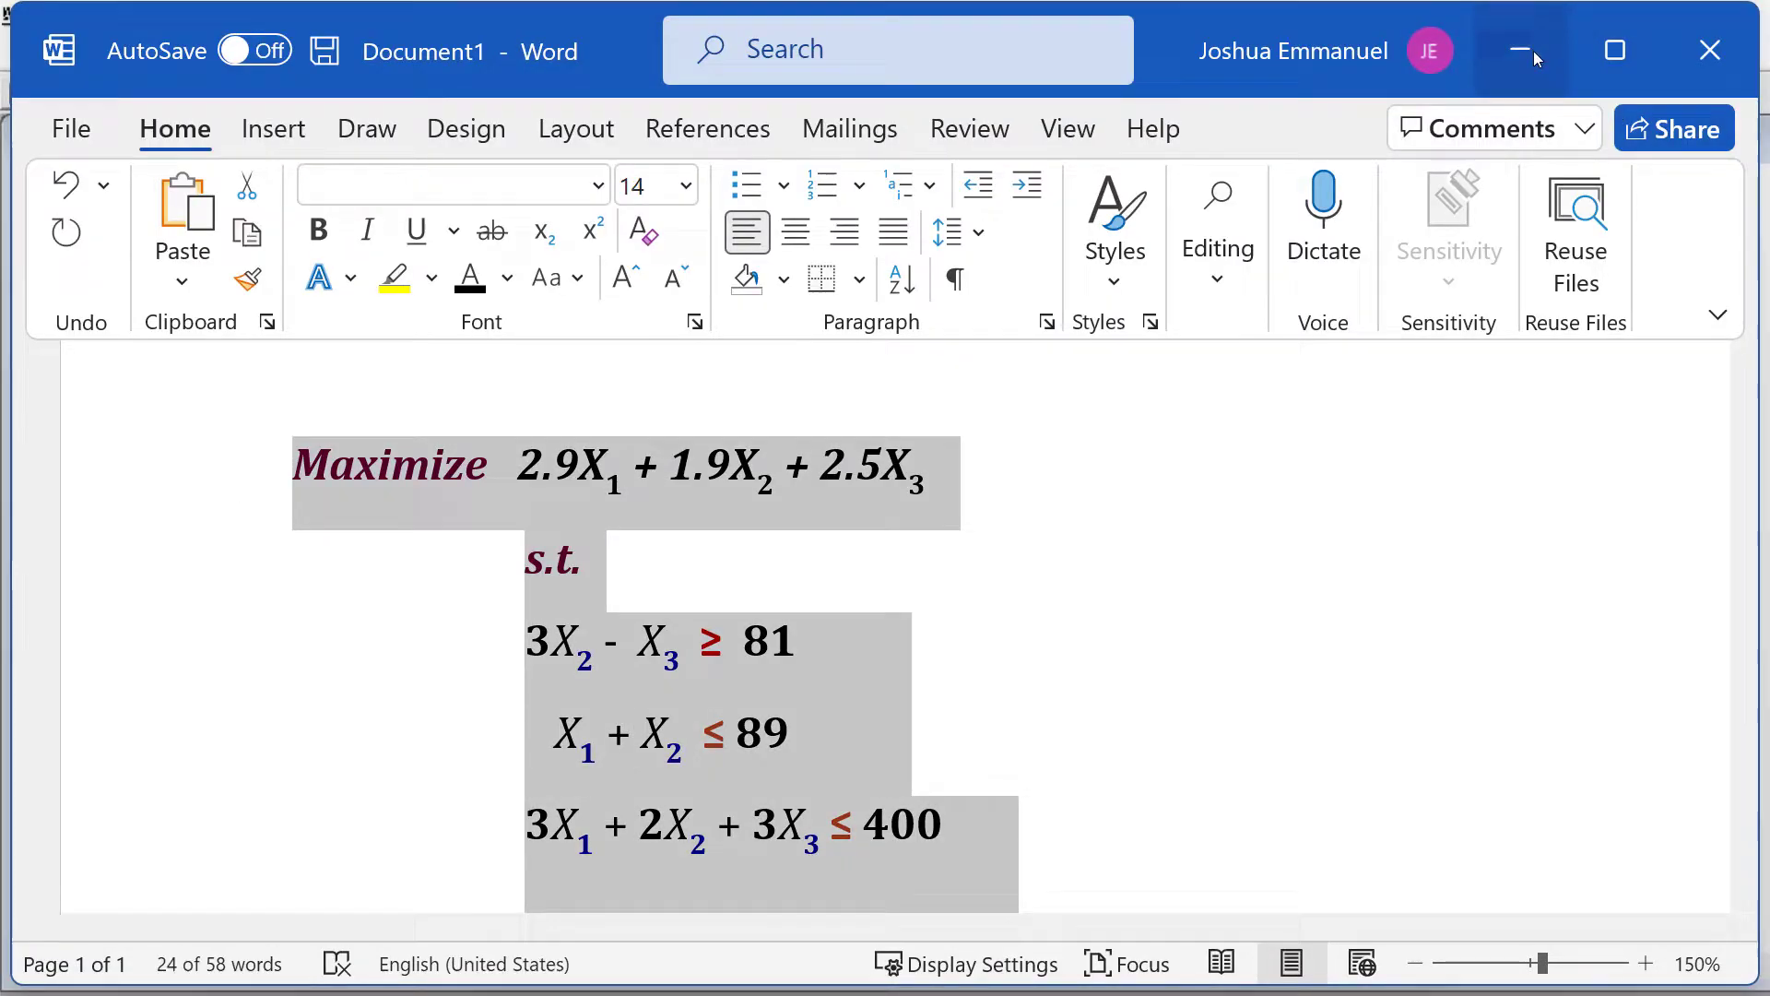
Minimize the Word document holding the copied Maximize model with its three constraints.
left_click(1522, 49)
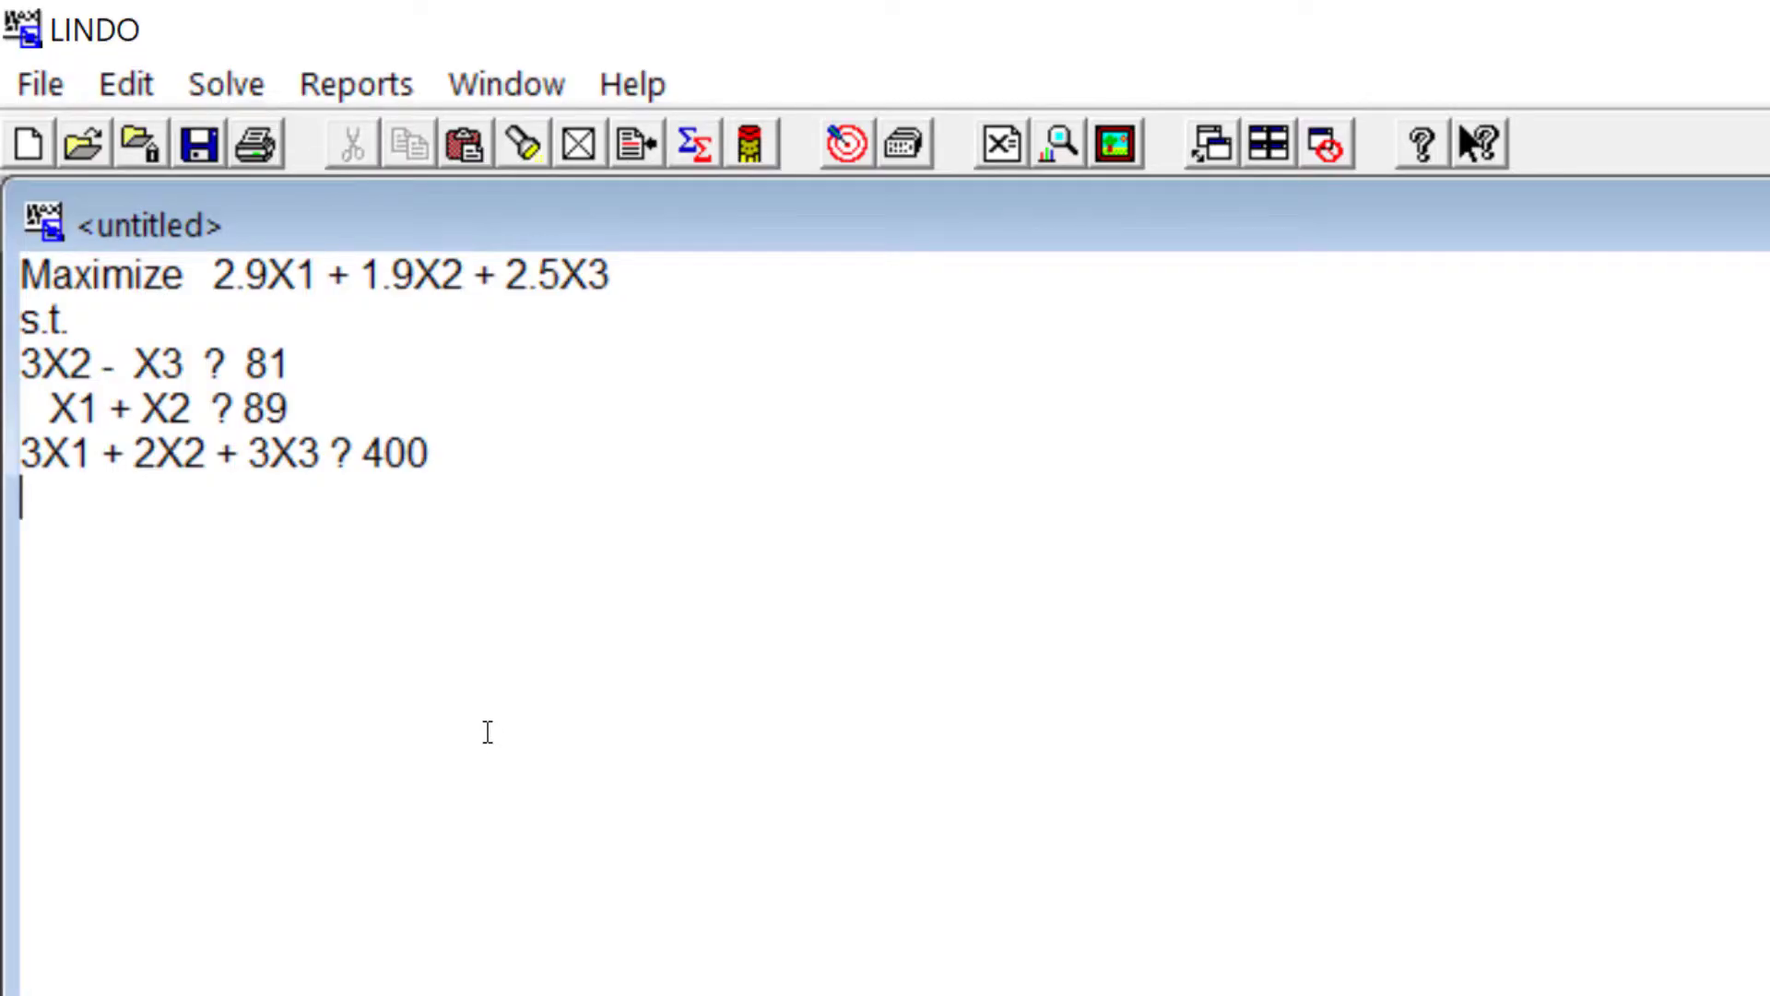
Set the constraint signs to >, <, < in the Max 2.9X1 + 1.9X2 + 2.5X3 model, adding then removing END.
type(">")
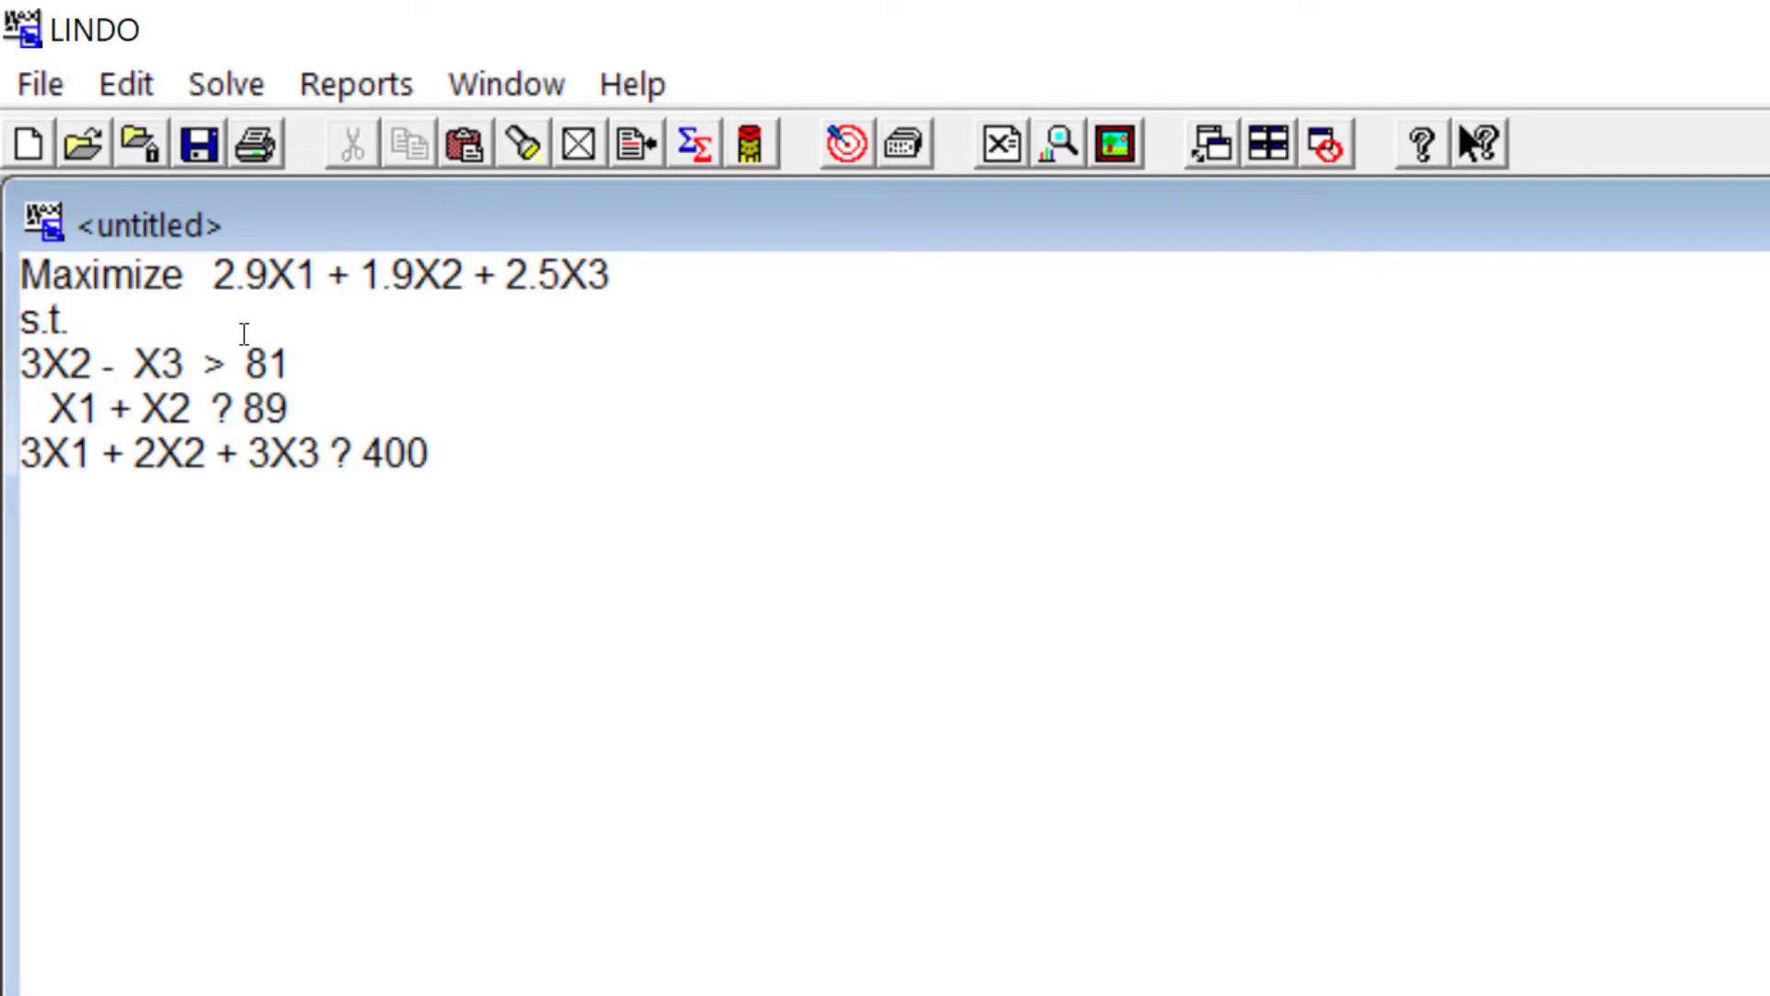
type("<")
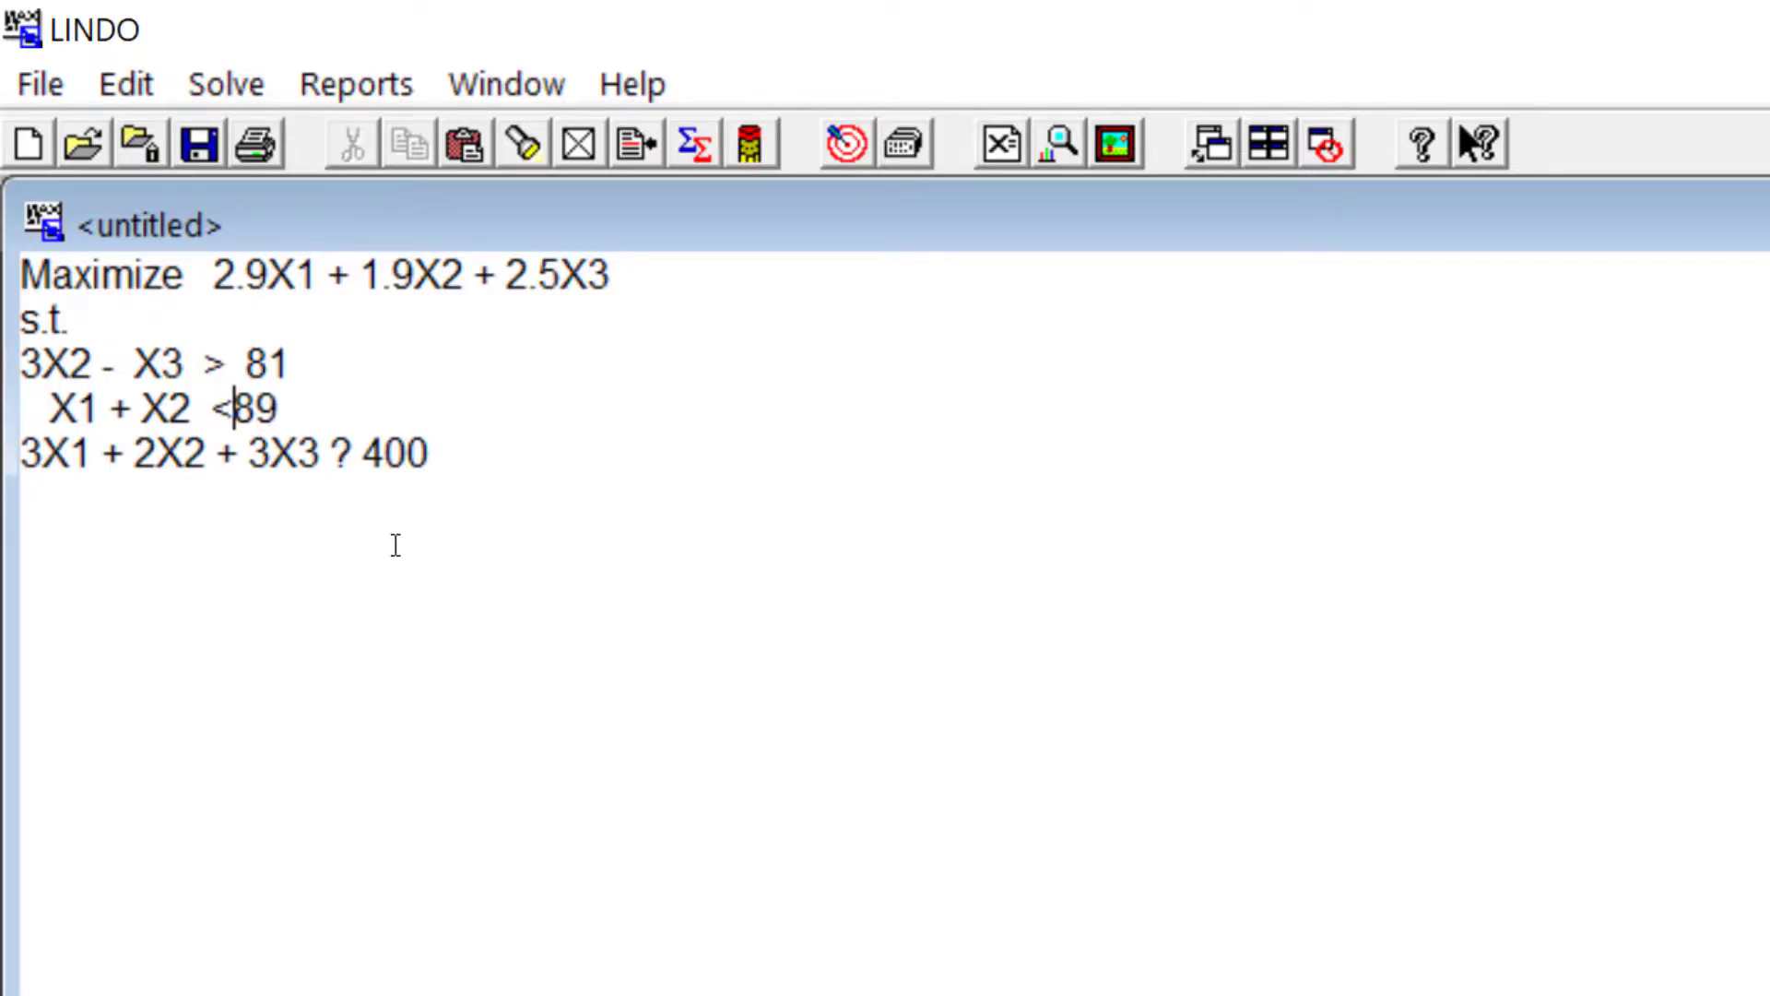
double_click(336, 453)
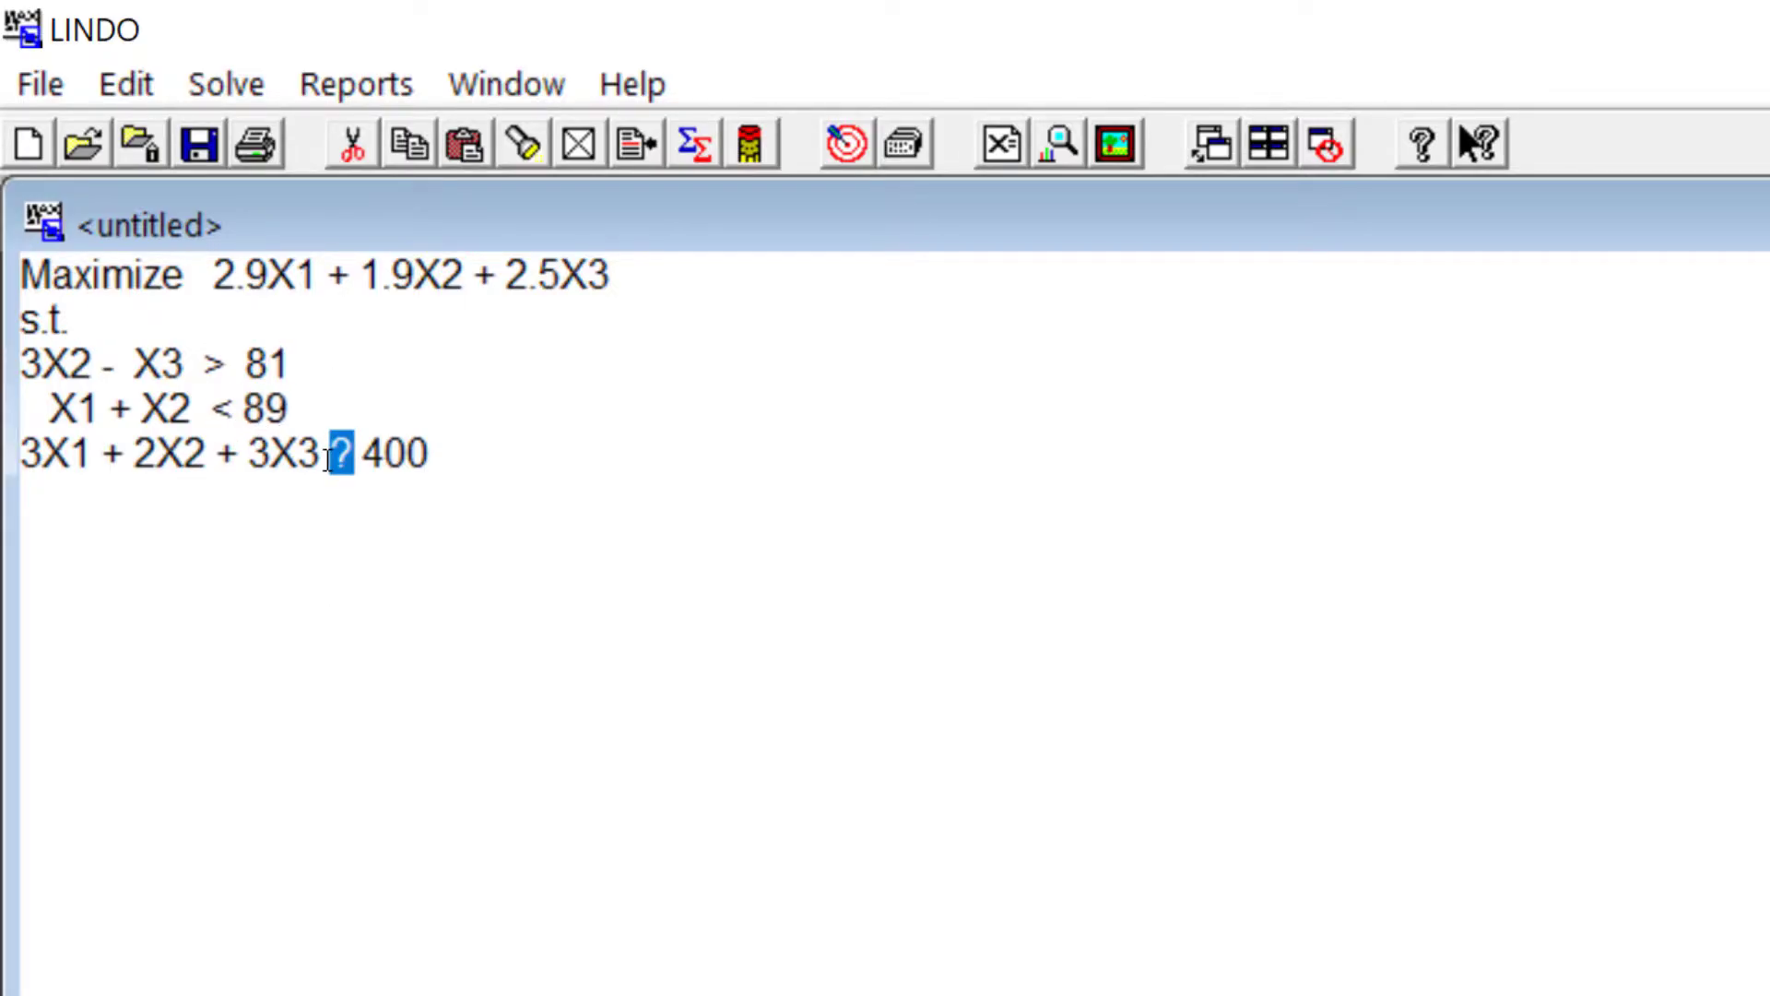
type("<")
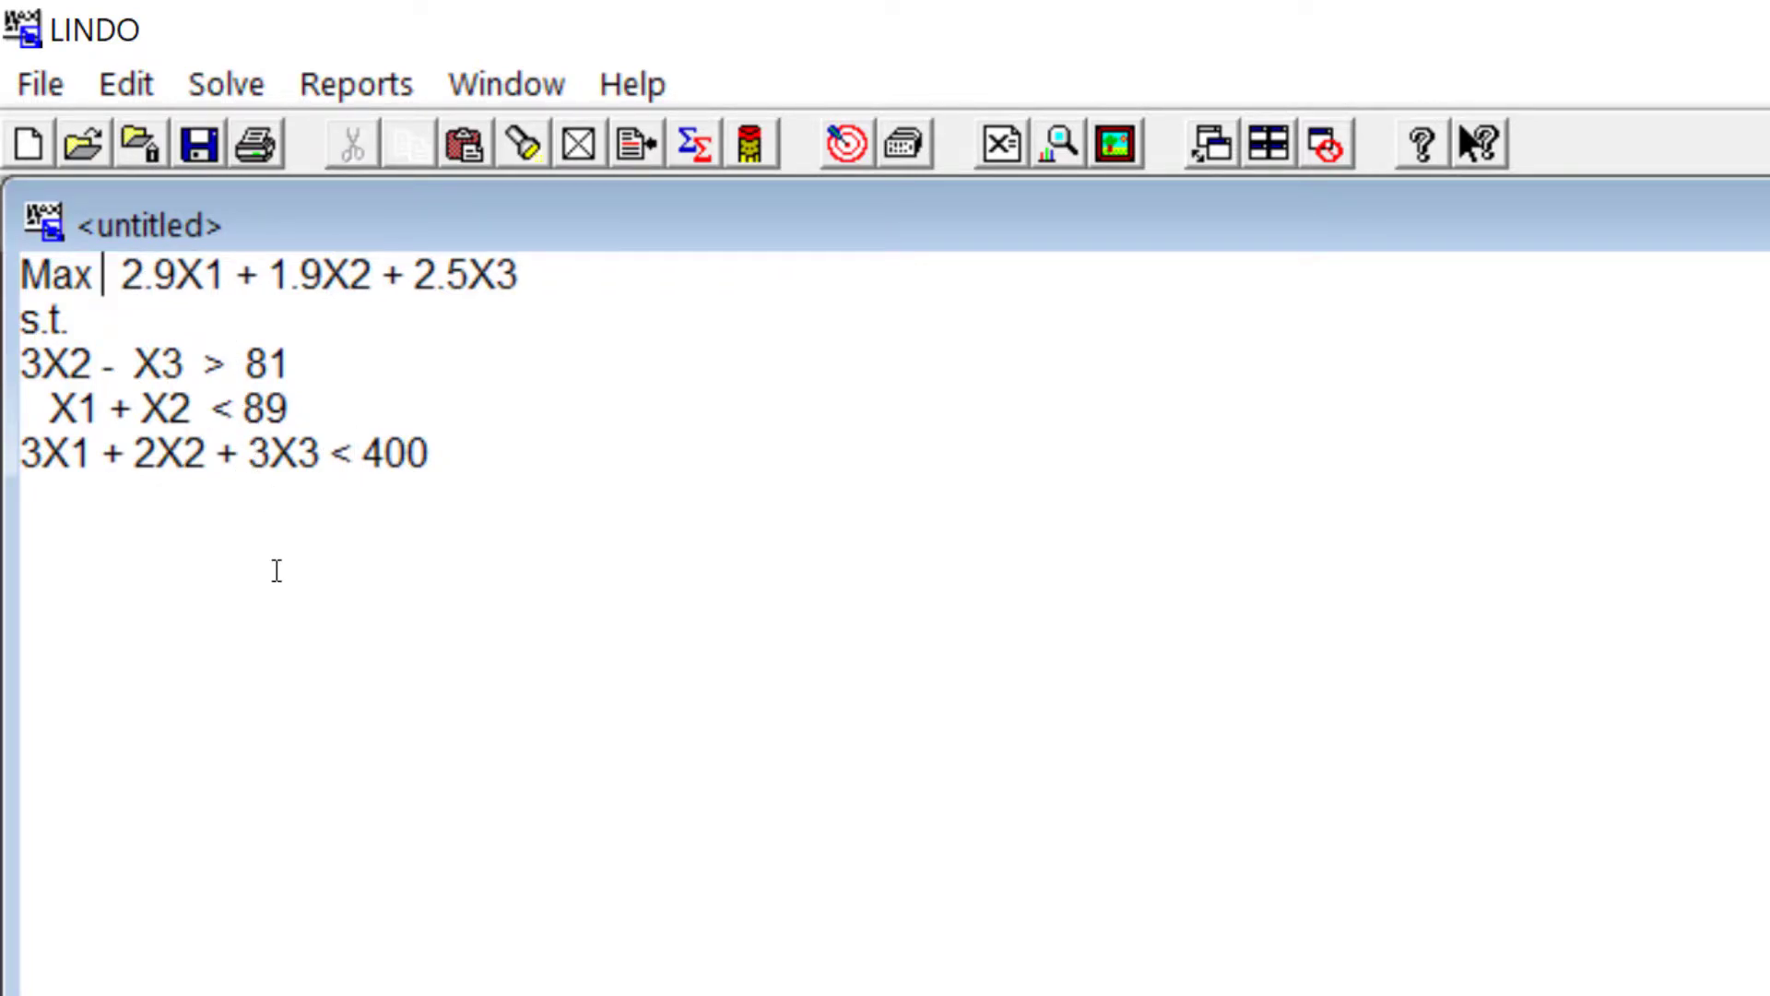
left_click(73, 319)
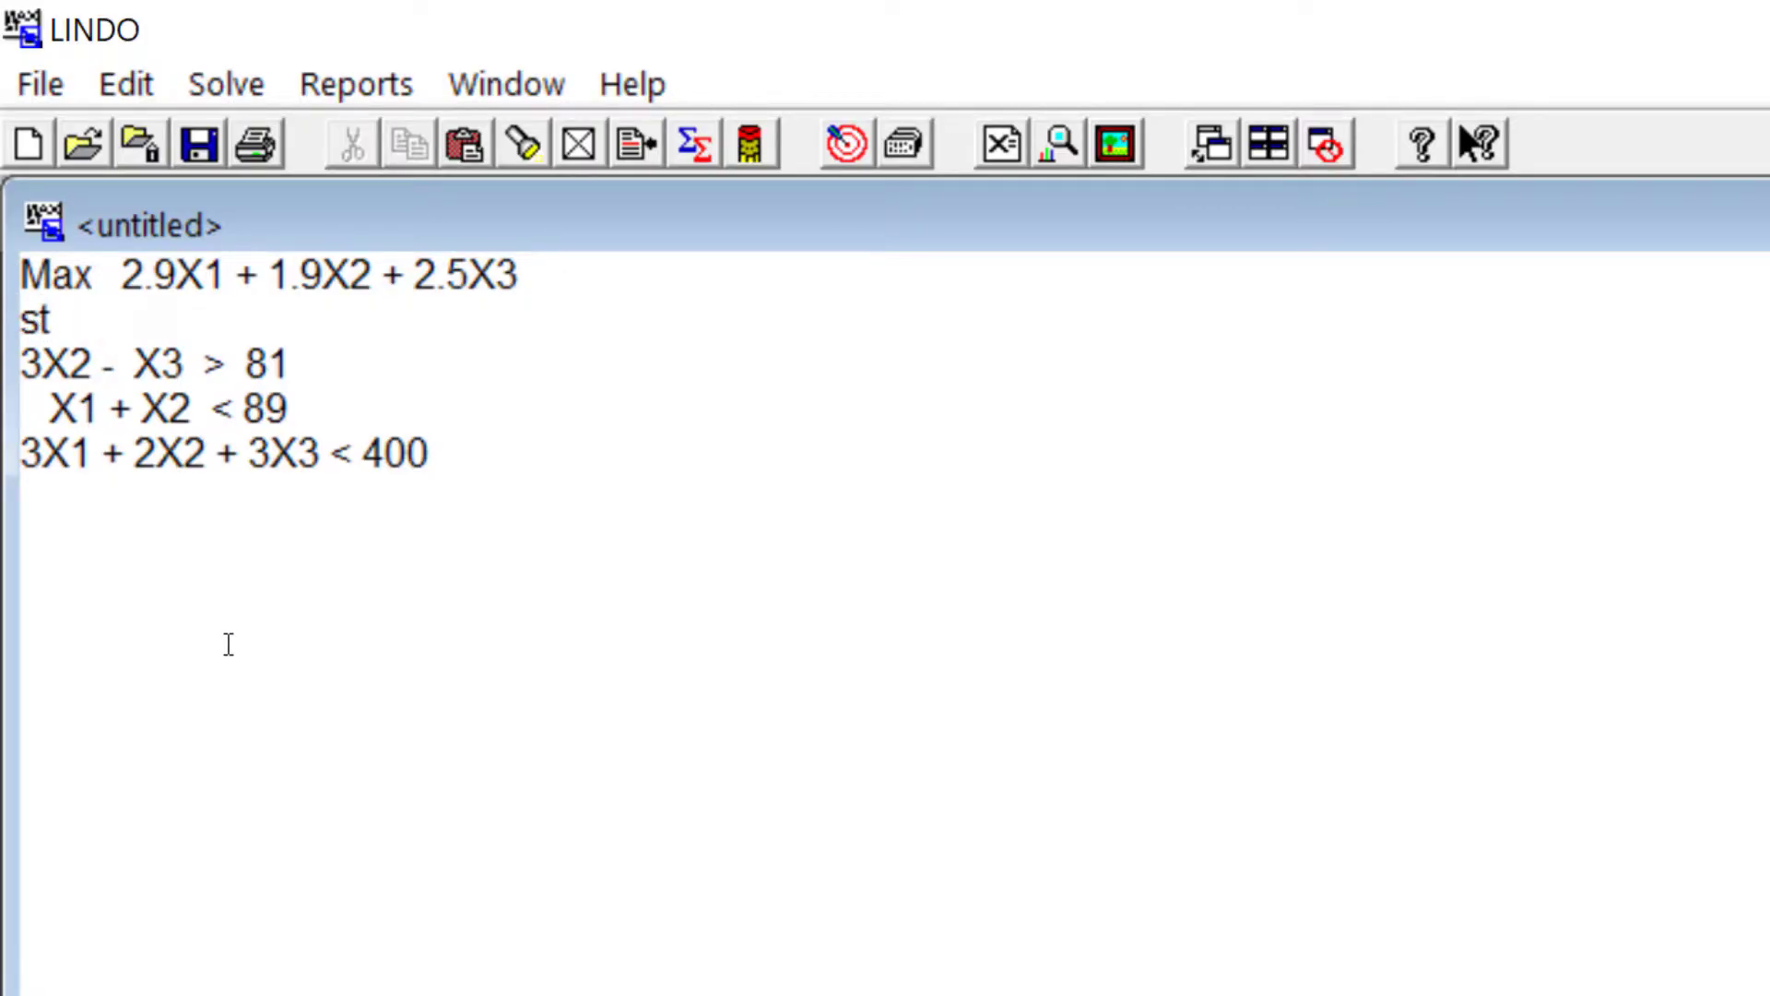
mouse_move(419, 534)
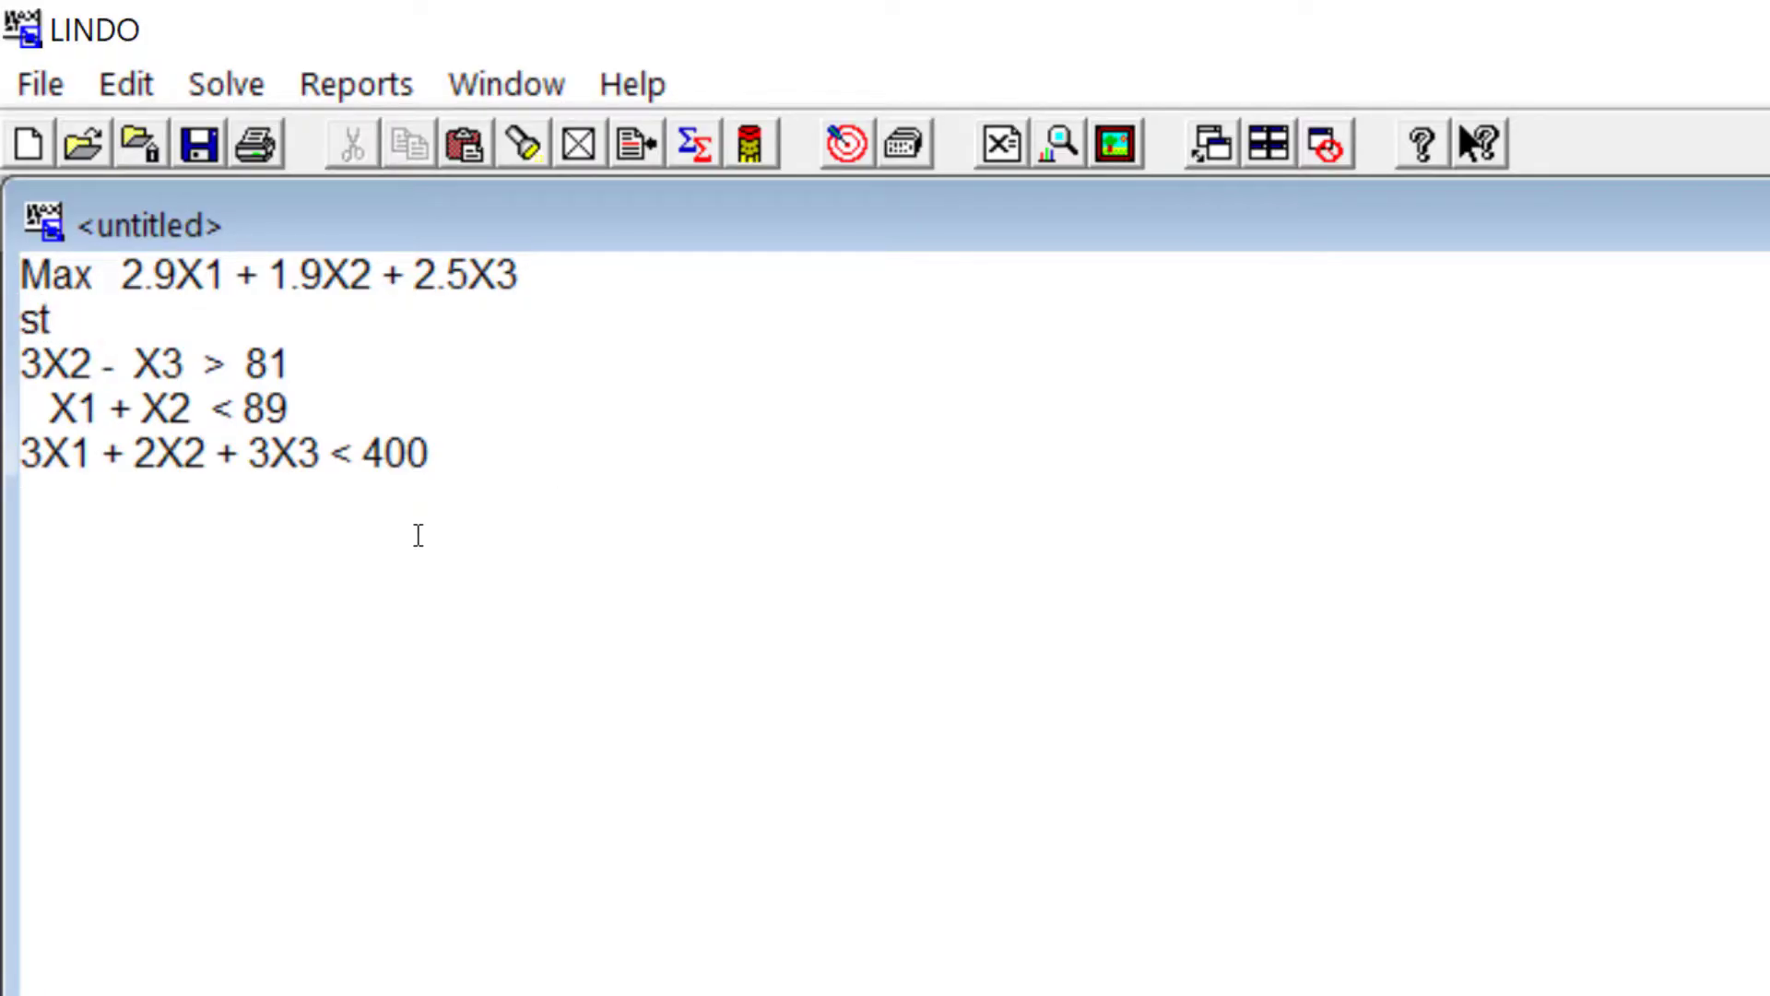
type("END")
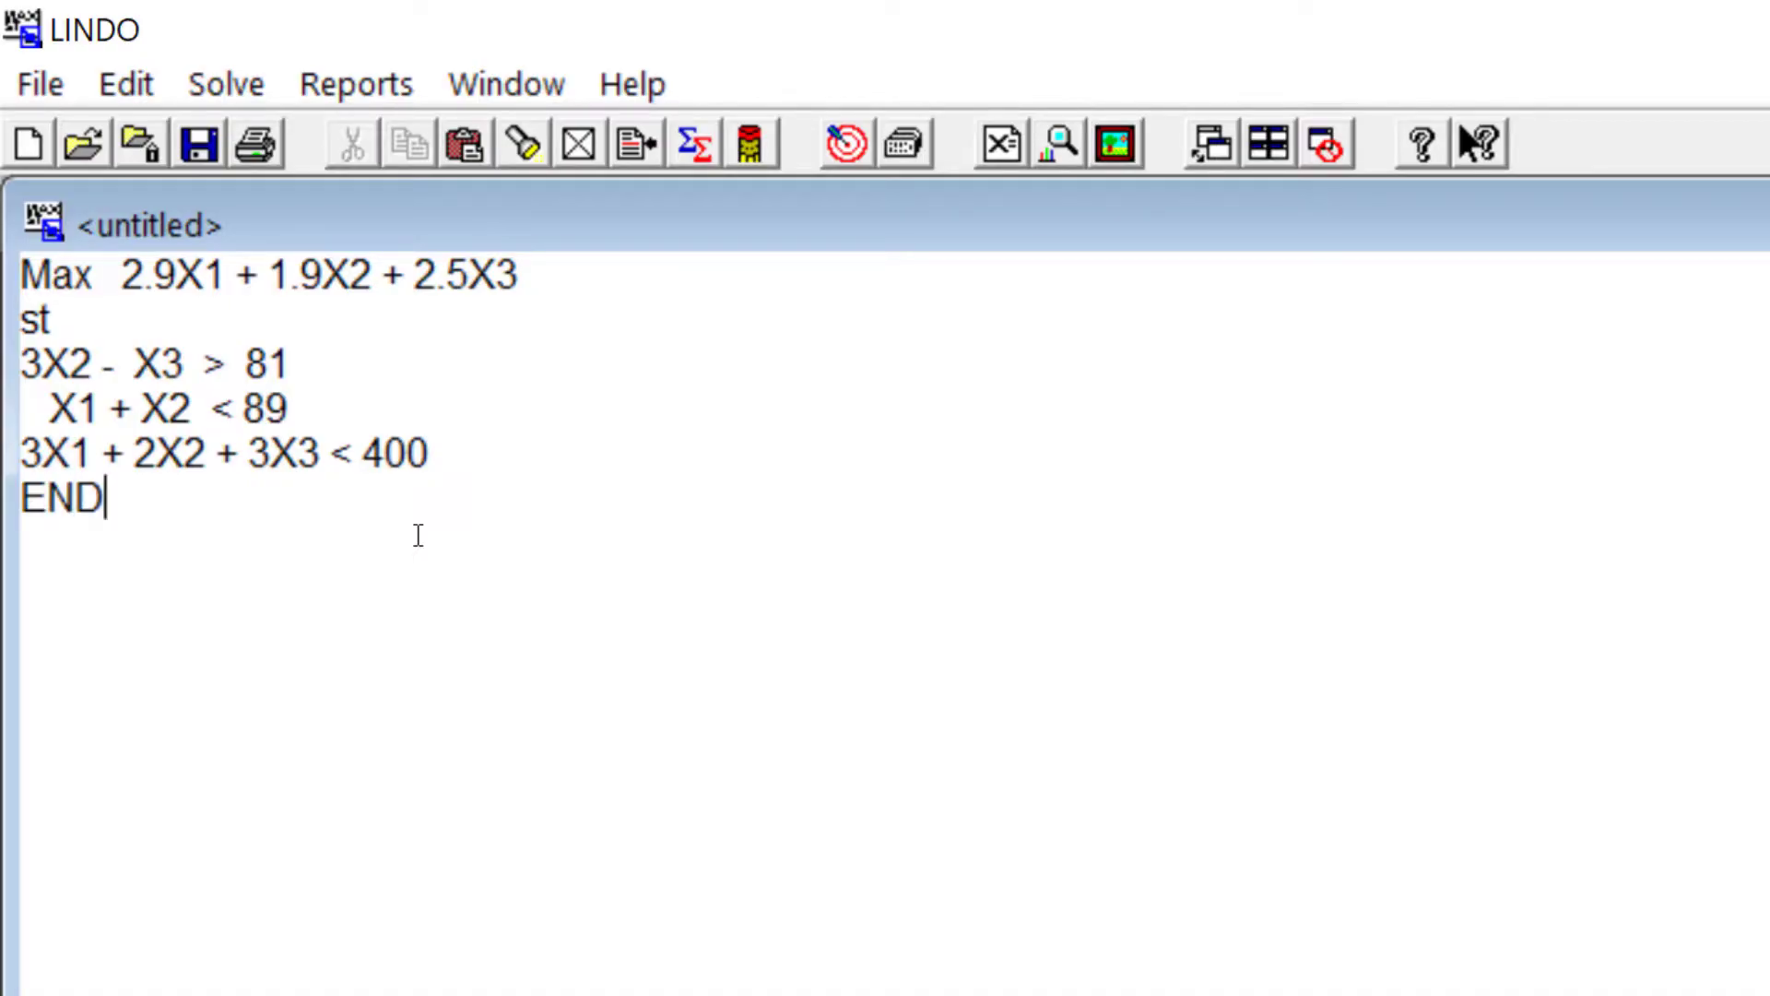
key("Backspace")
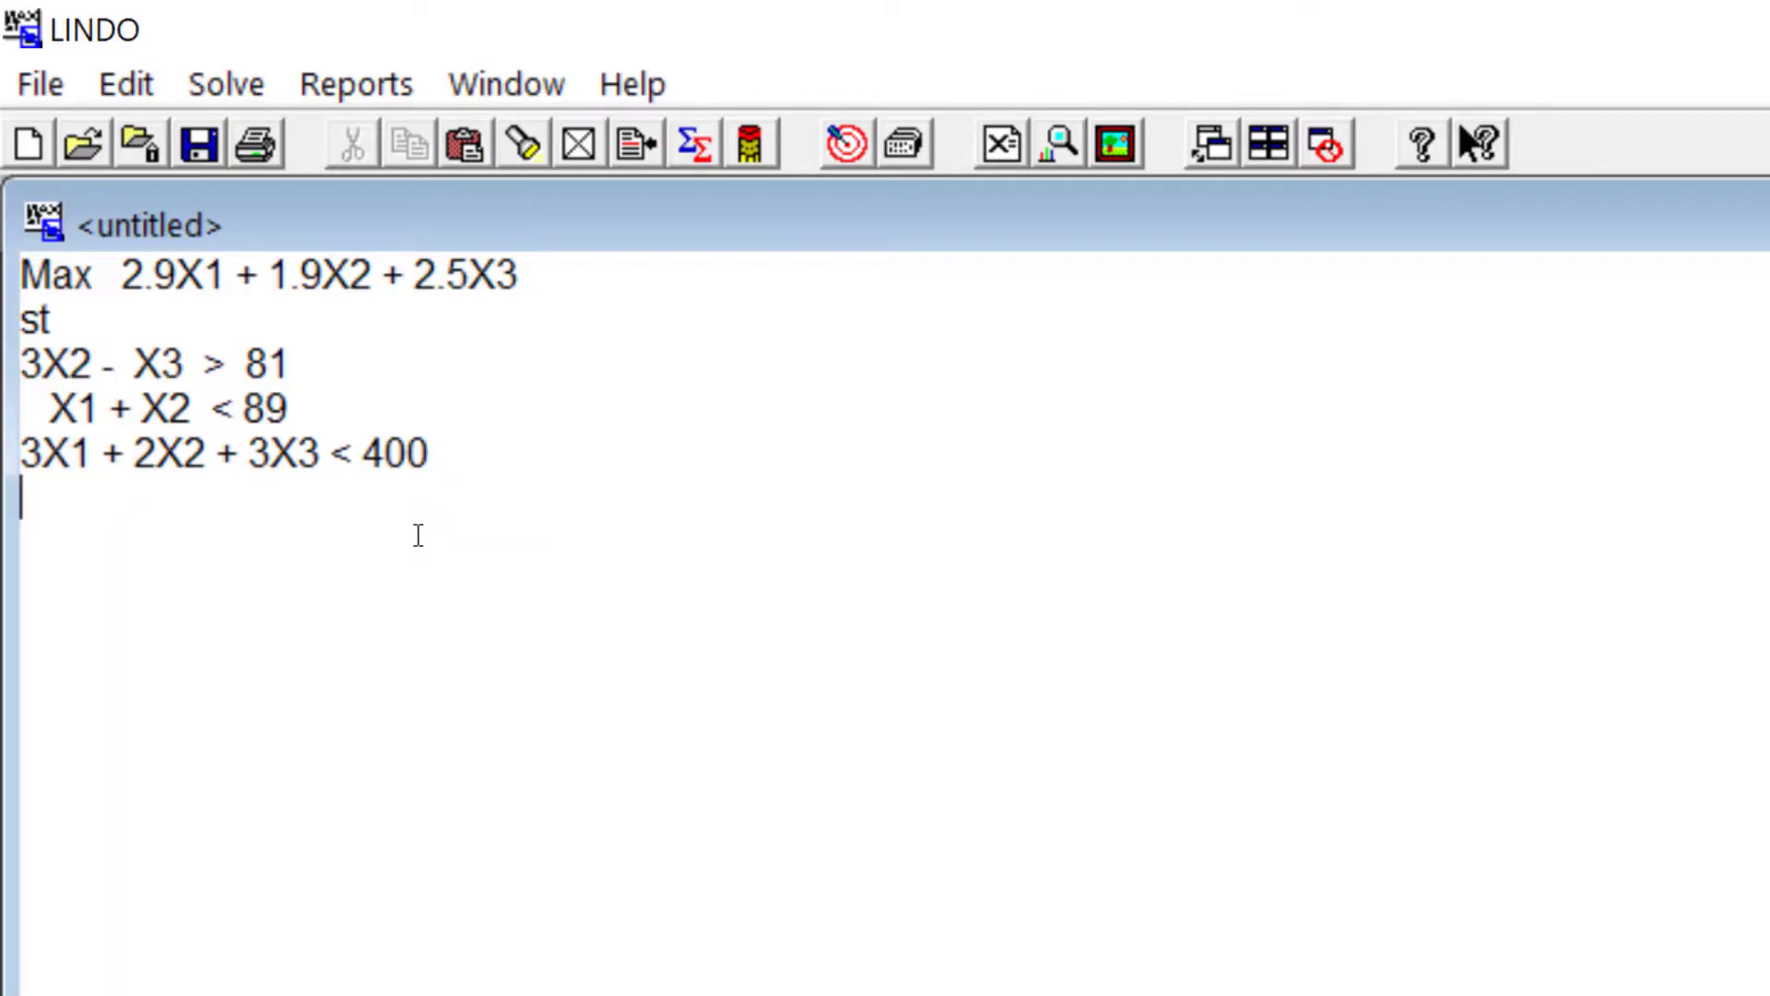
mouse_move(627, 440)
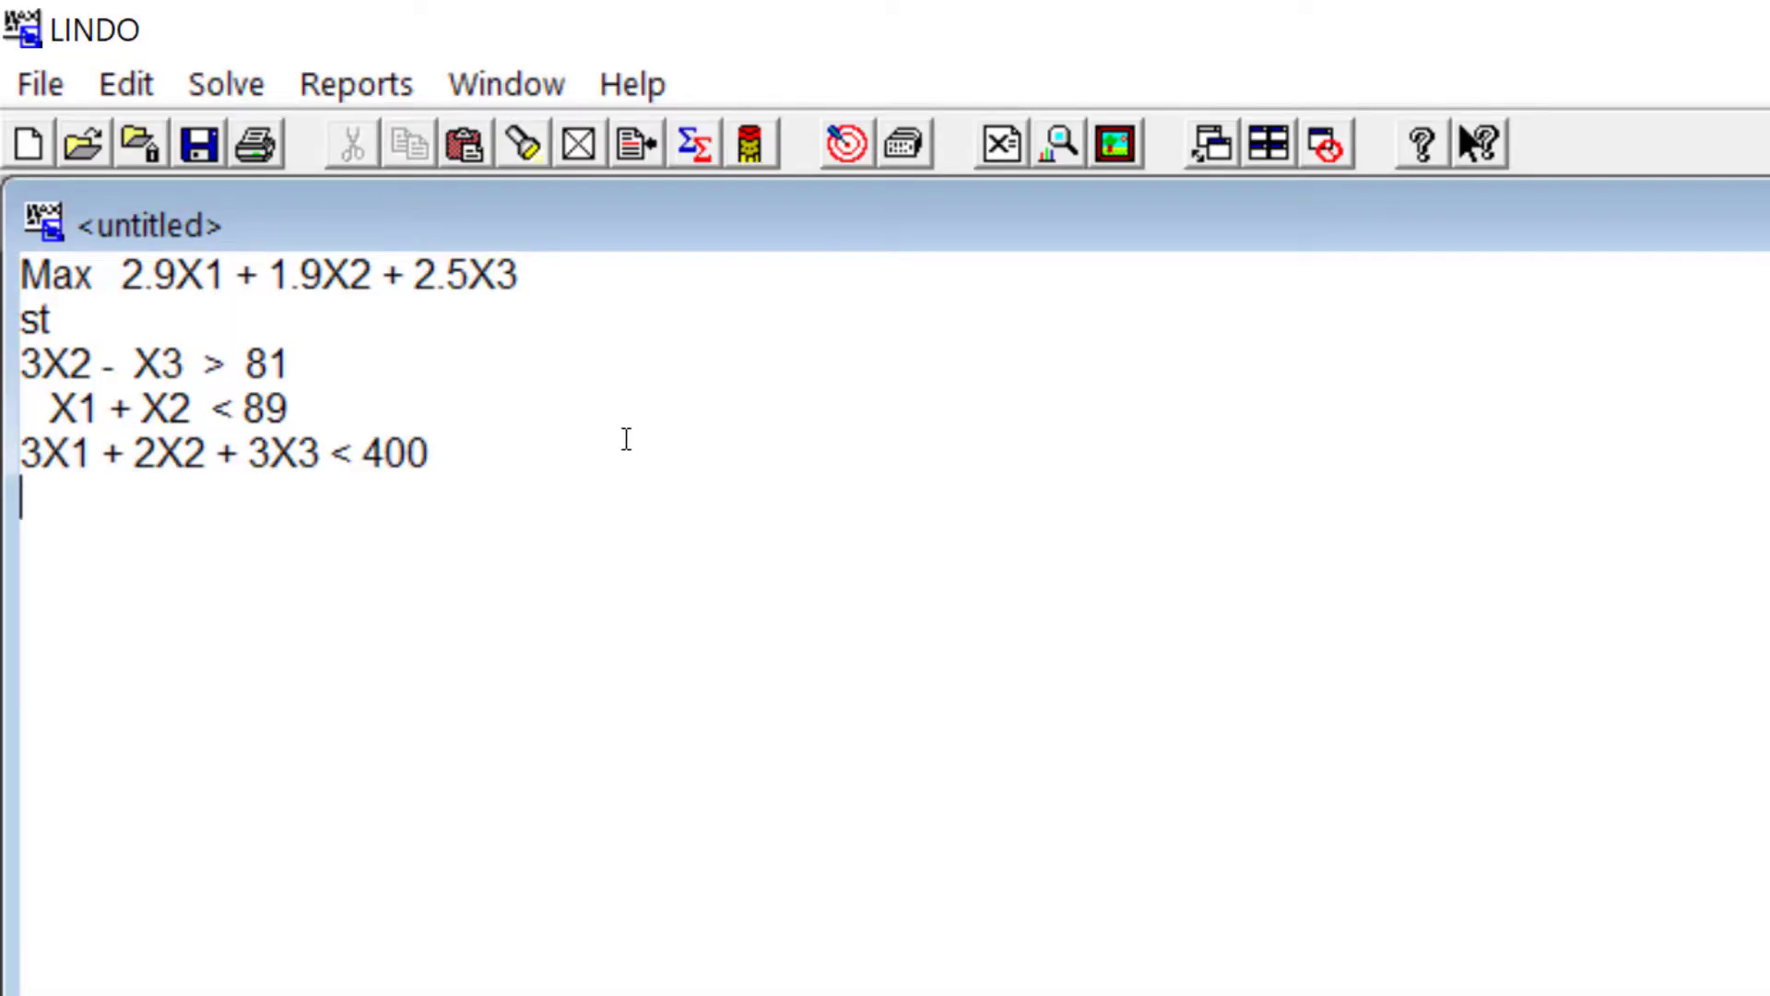
Solve the maximization model to objective 361.1, declining range analysis and closing the solver status.
key("ctrl+s")
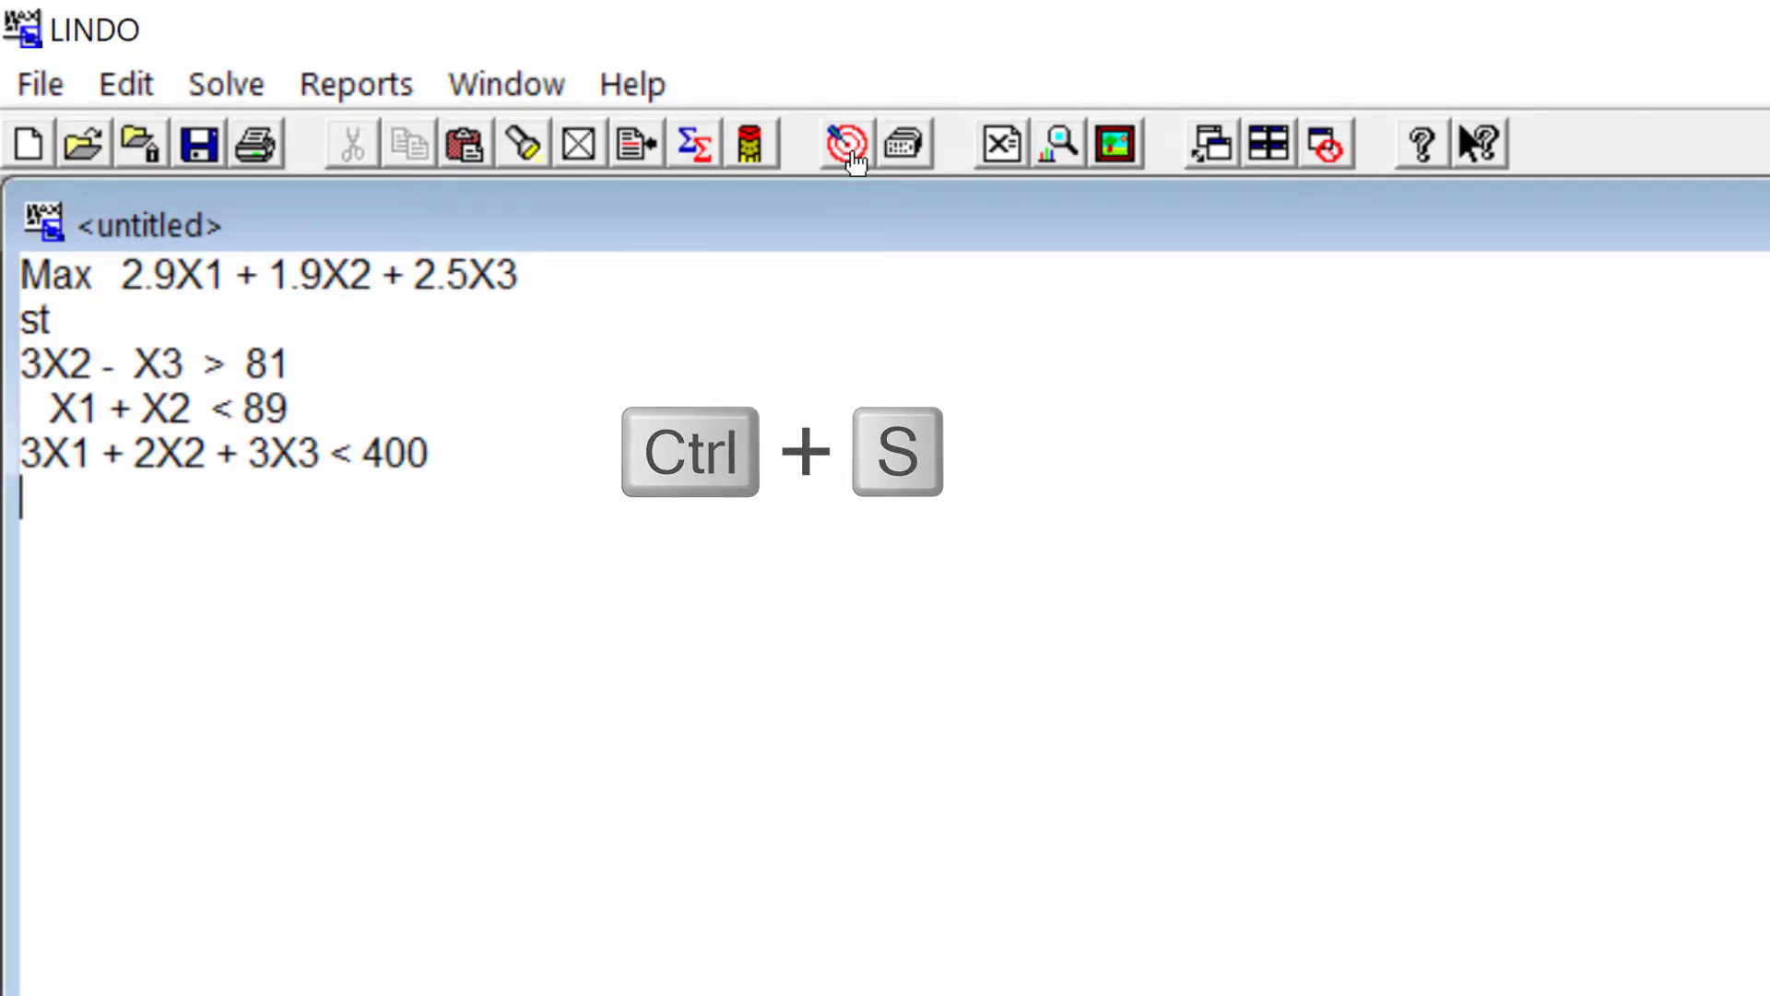
key("ctrl+s")
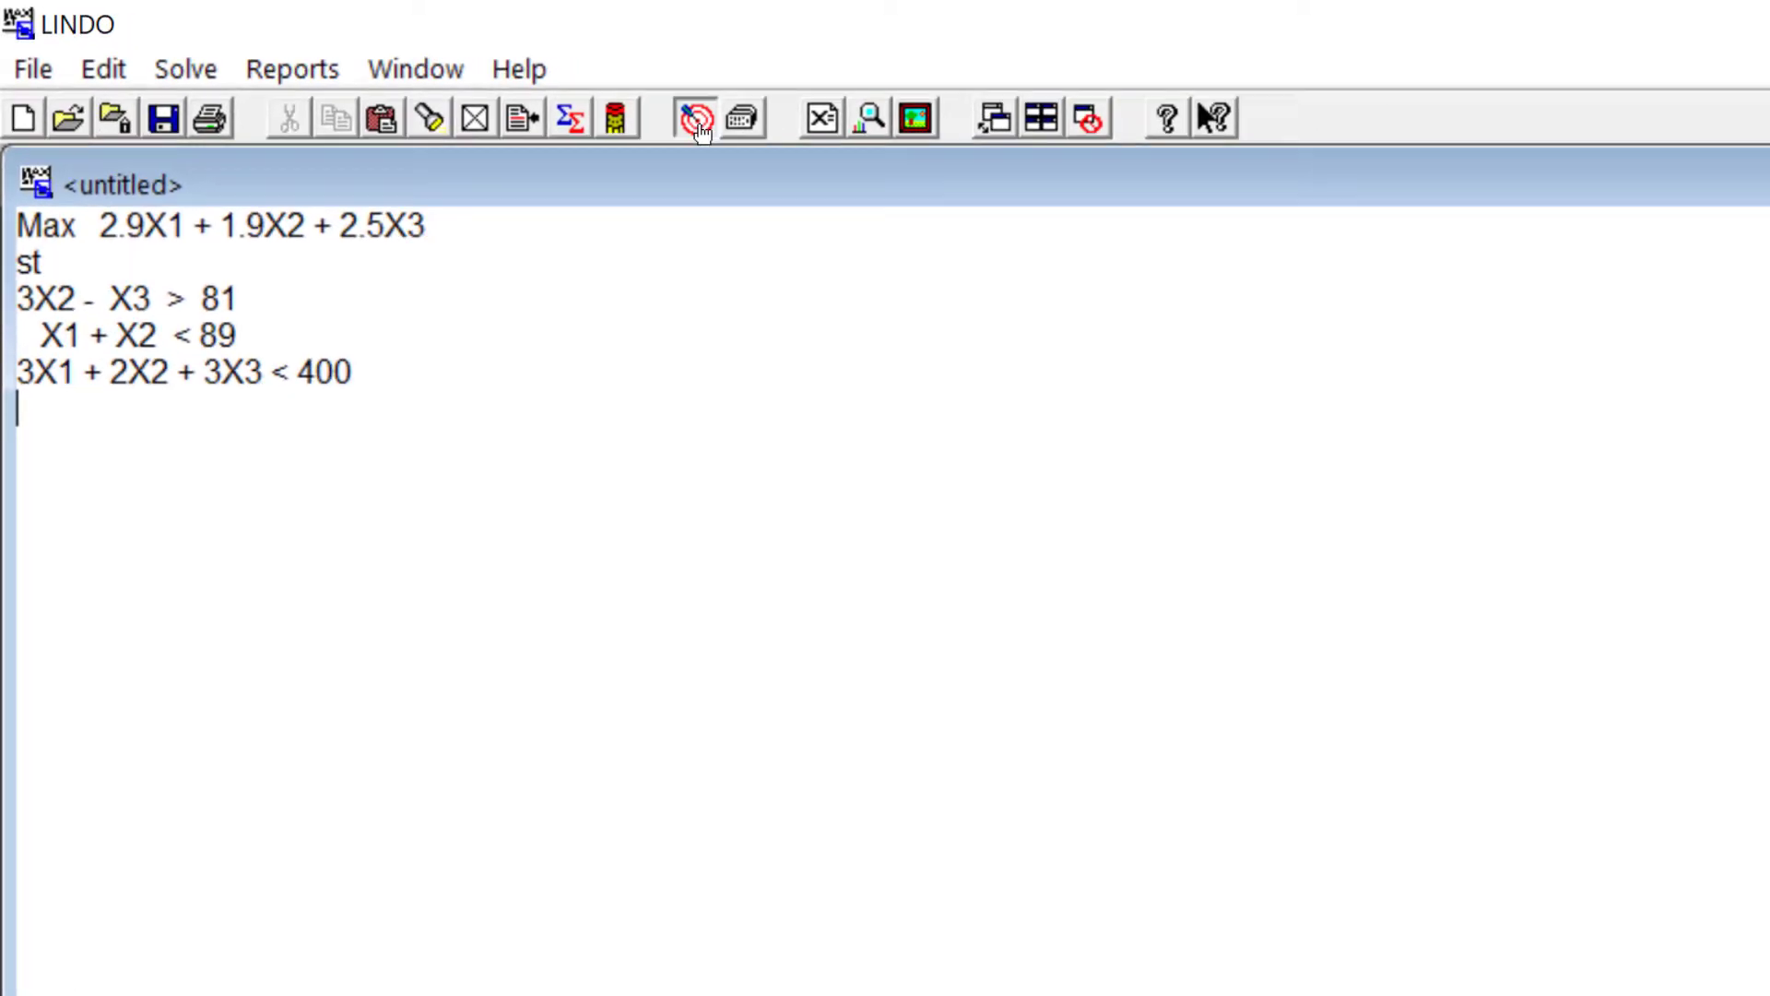
left_click(694, 116)
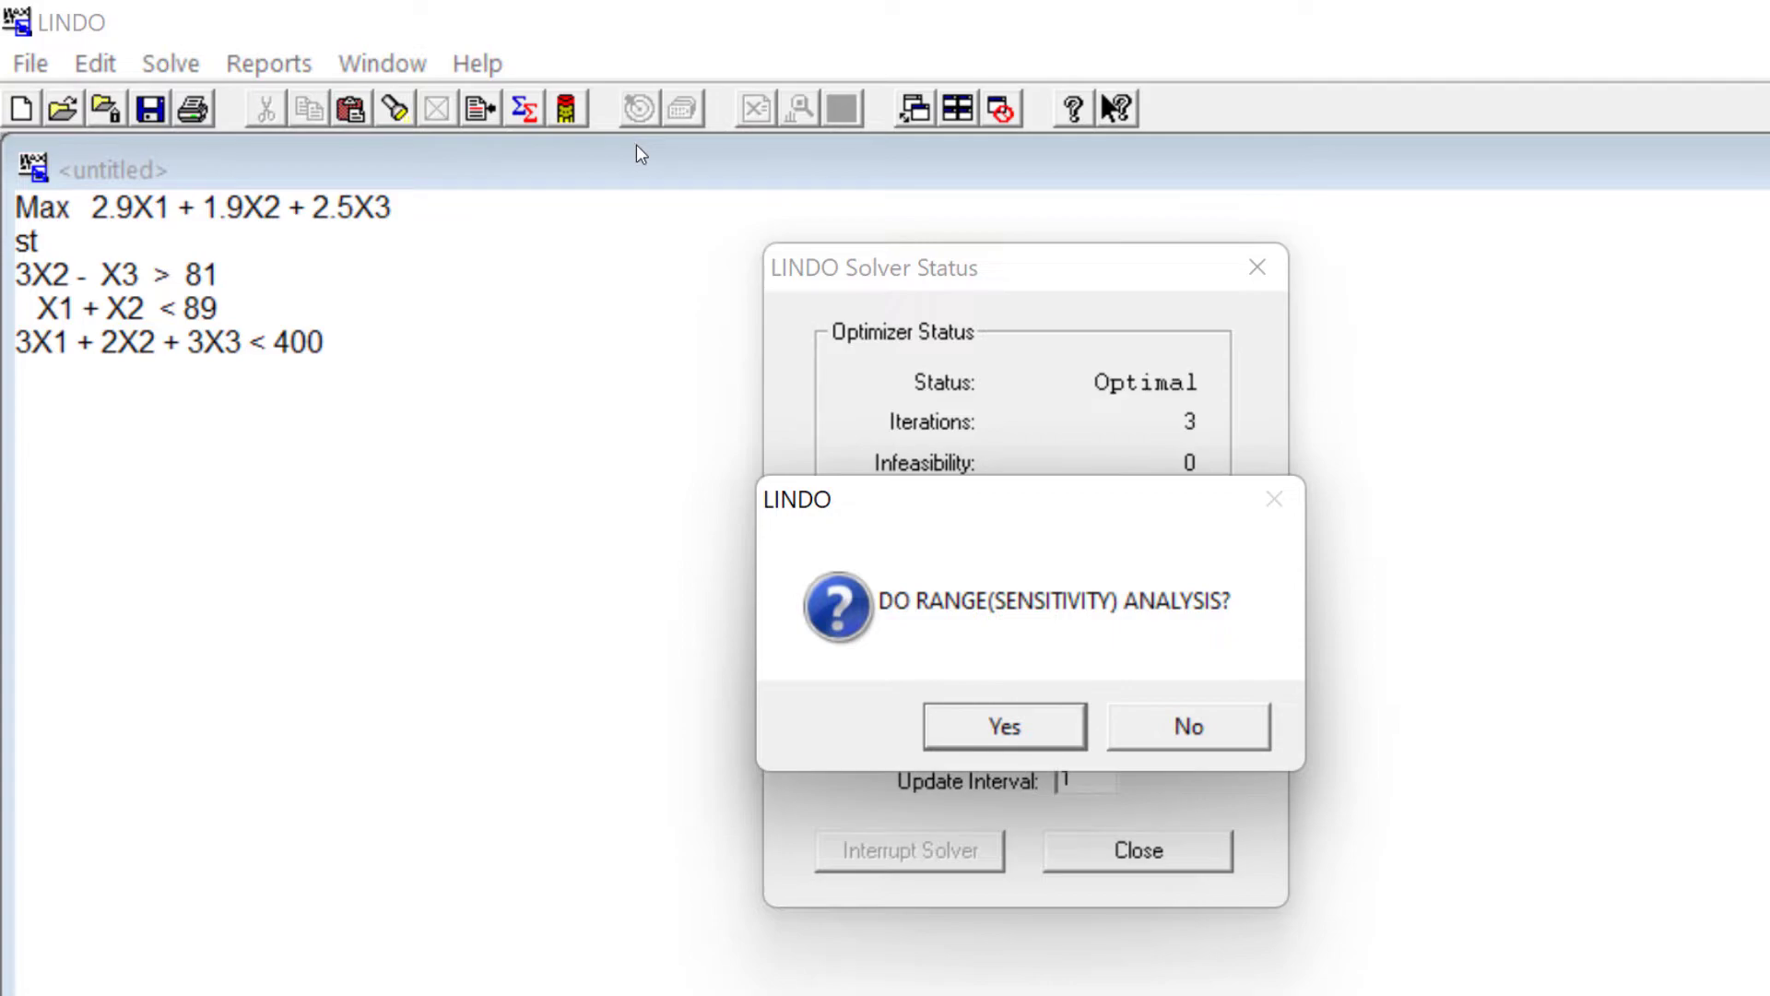
mouse_move(990, 596)
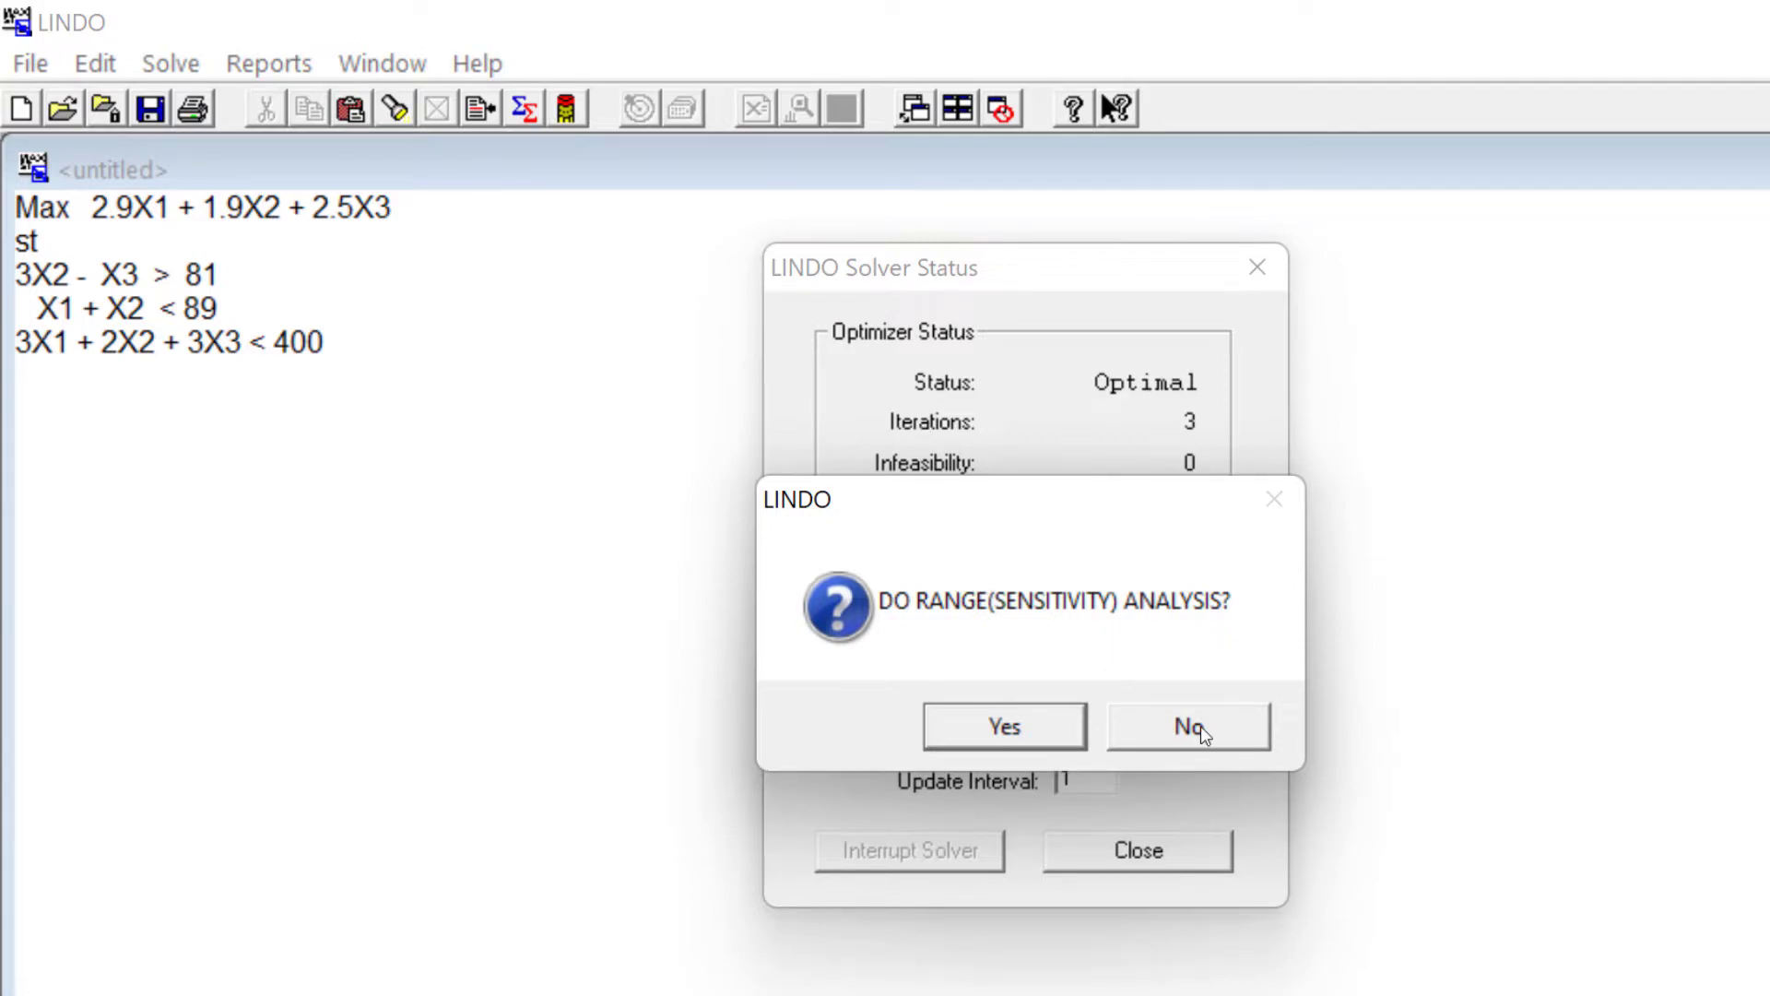
left_click(1188, 724)
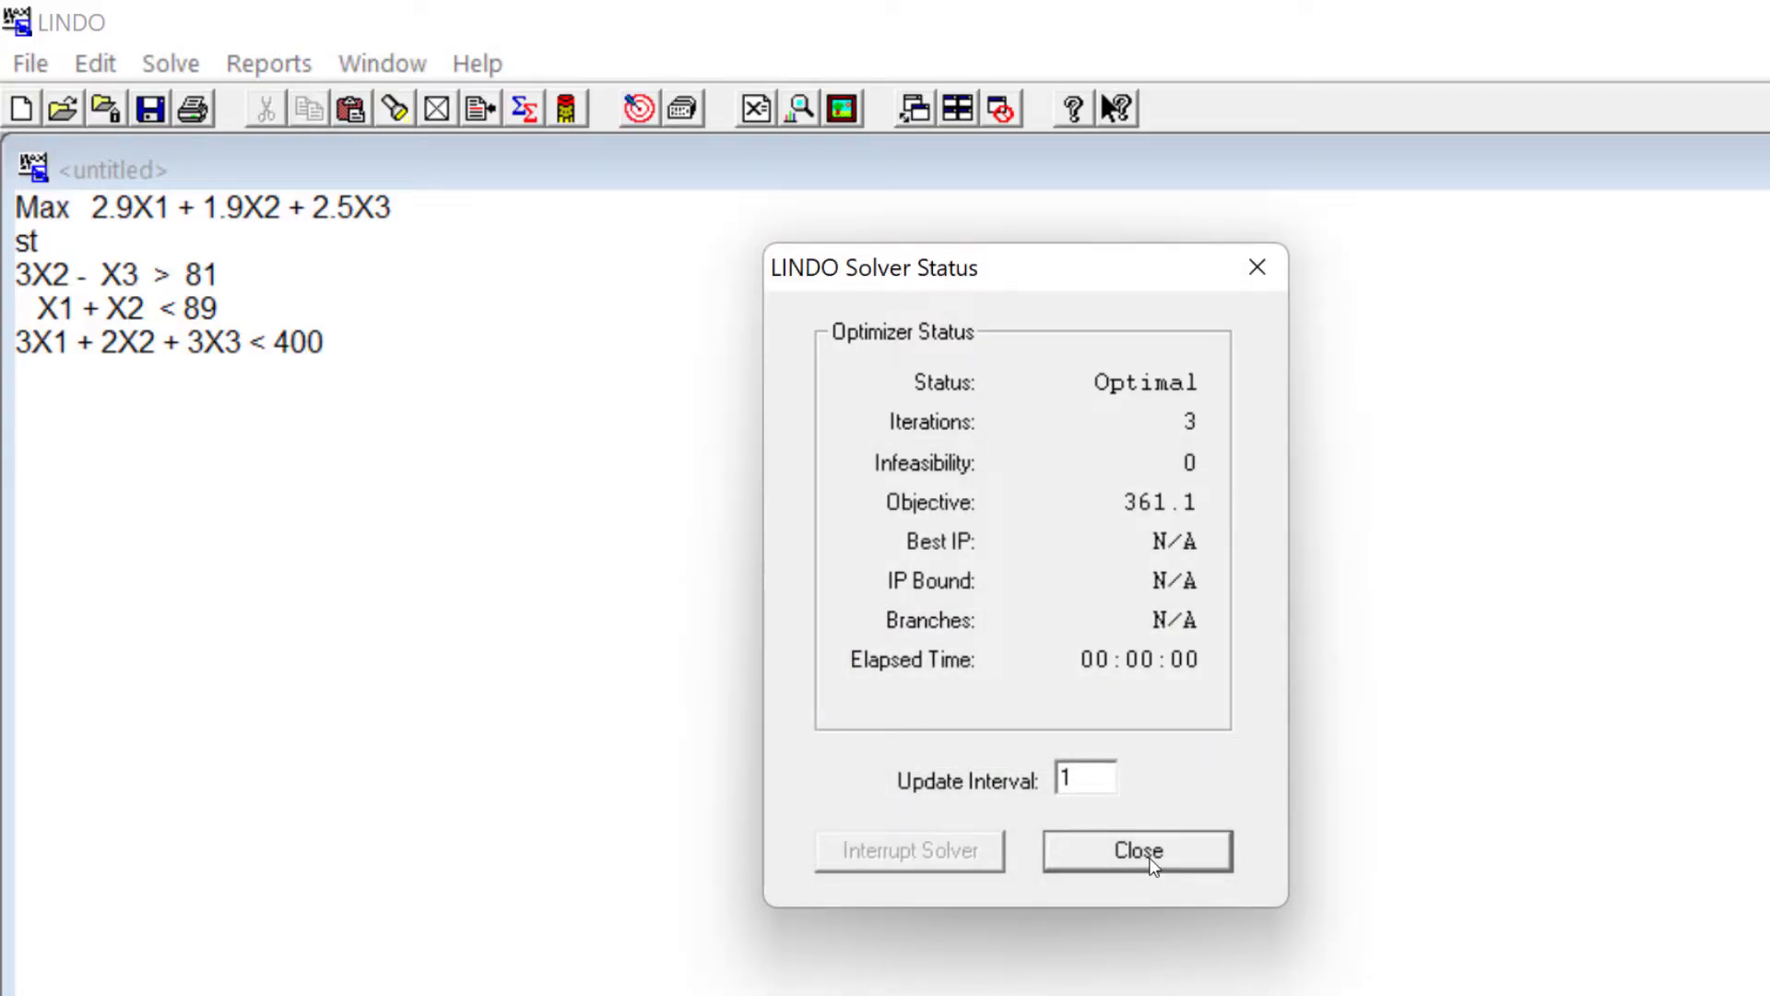
left_click(1135, 849)
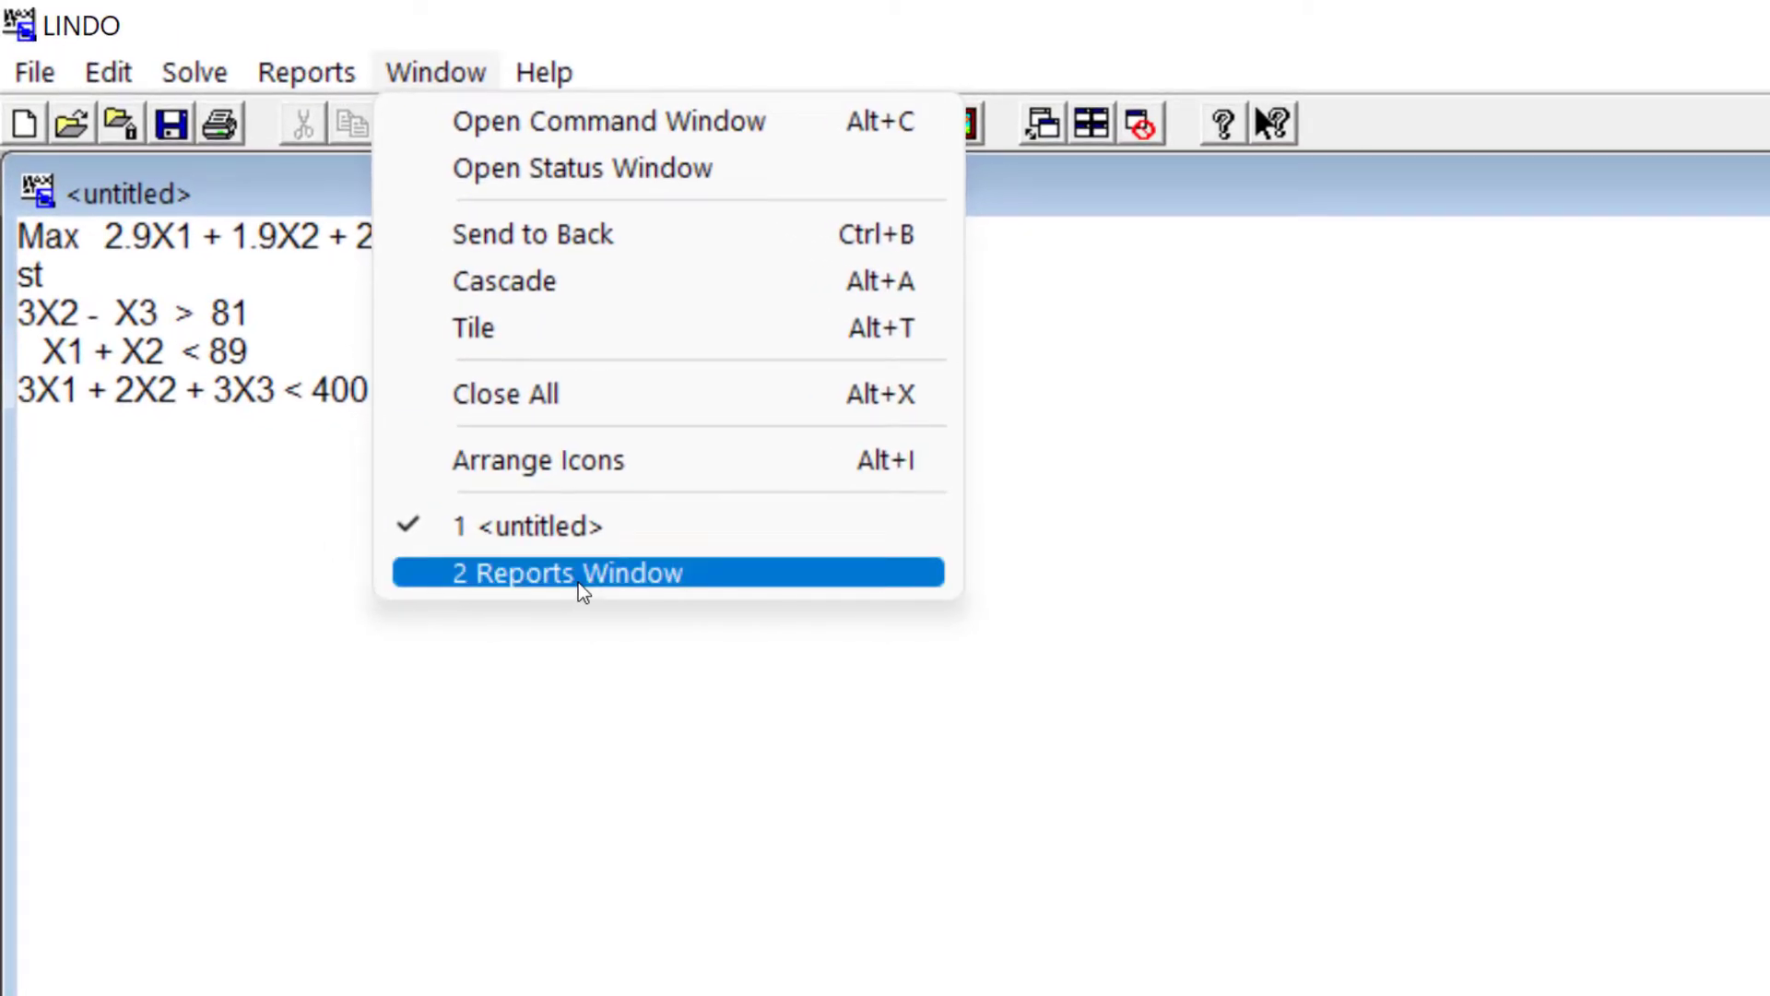
Bring the Reports Window with the maximization solution to the front.
left_click(566, 572)
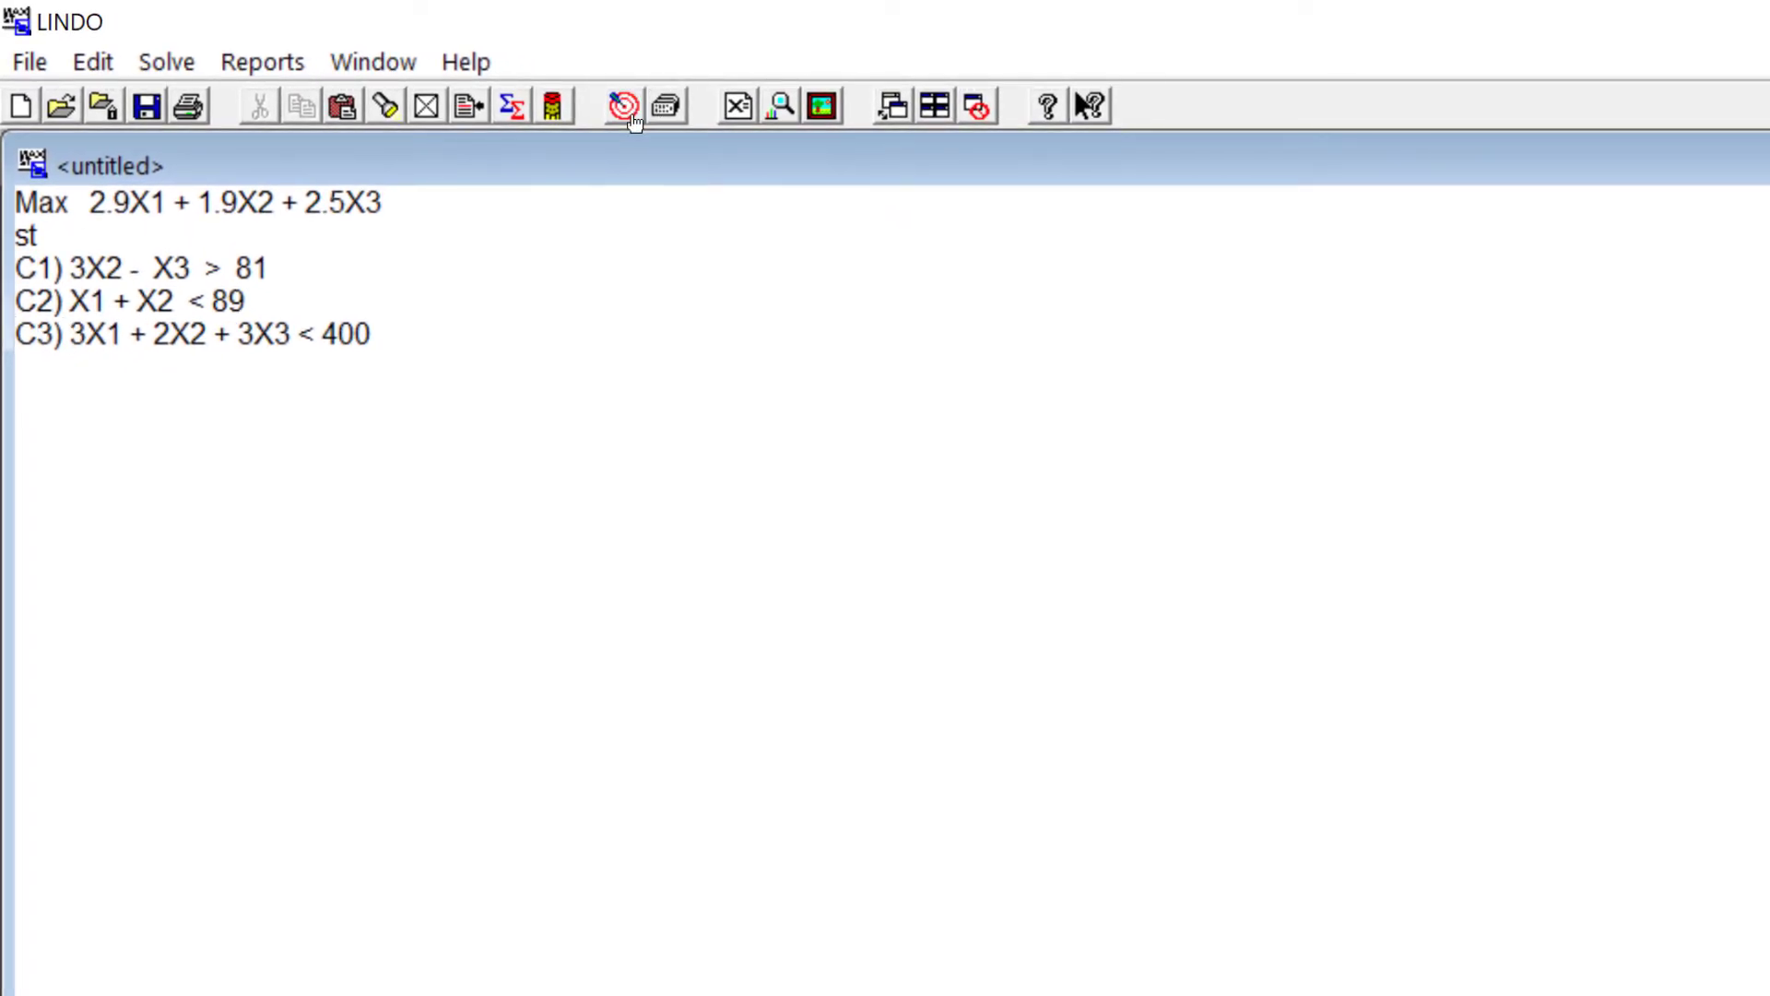
Re-solve the model with constraints labelled C1), C2), C3) and return to the untitled model window.
left_click(621, 105)
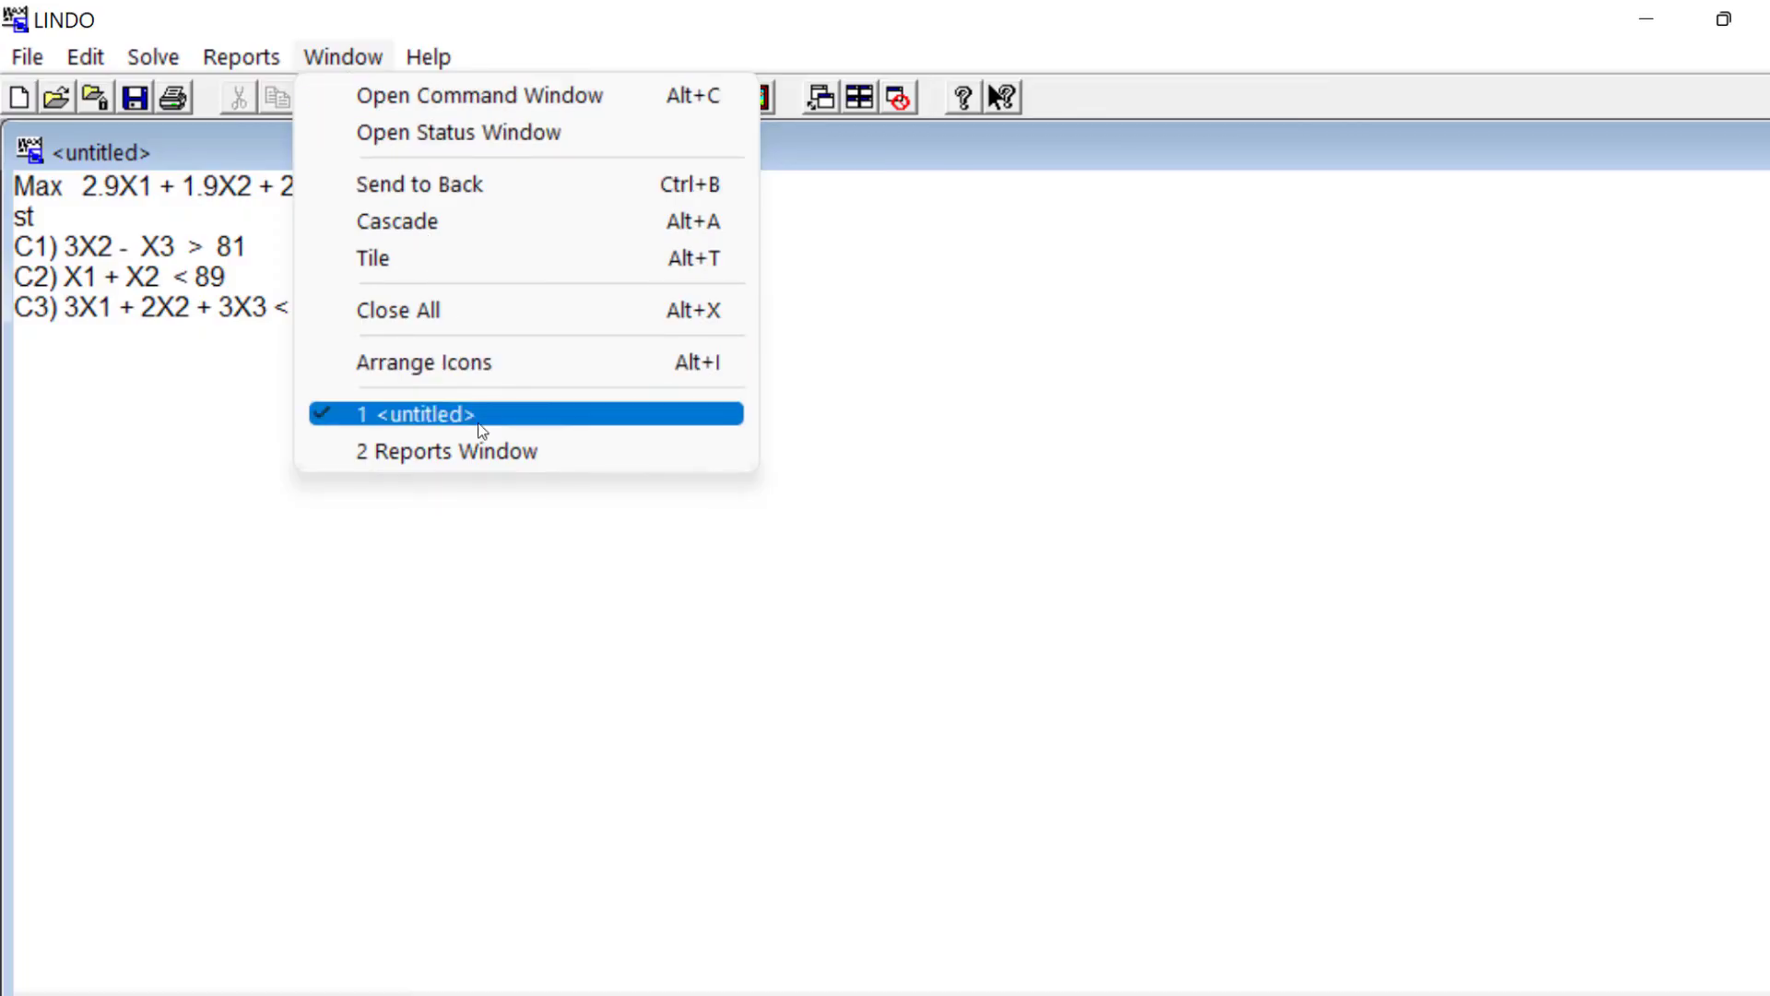
left_click(457, 450)
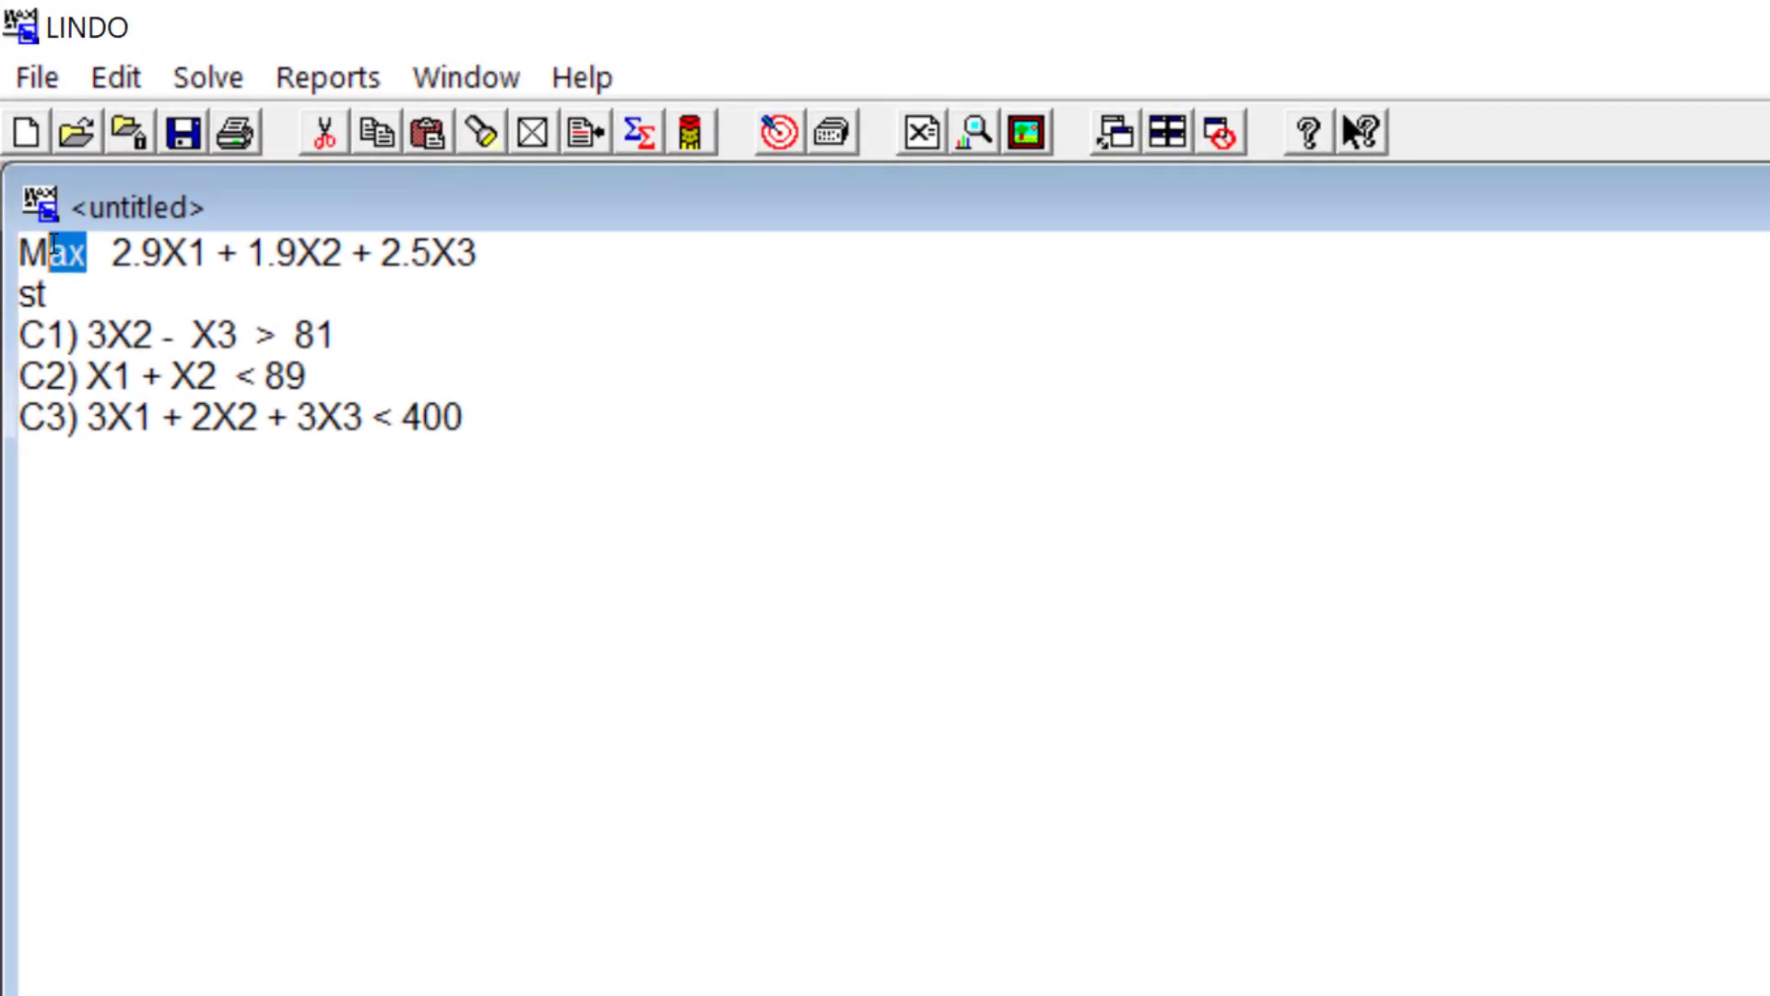
Change Max to Min with C3 as > 400 and solve to objective 346.9727, X2 58.454544, X3 94.363640.
type("Min")
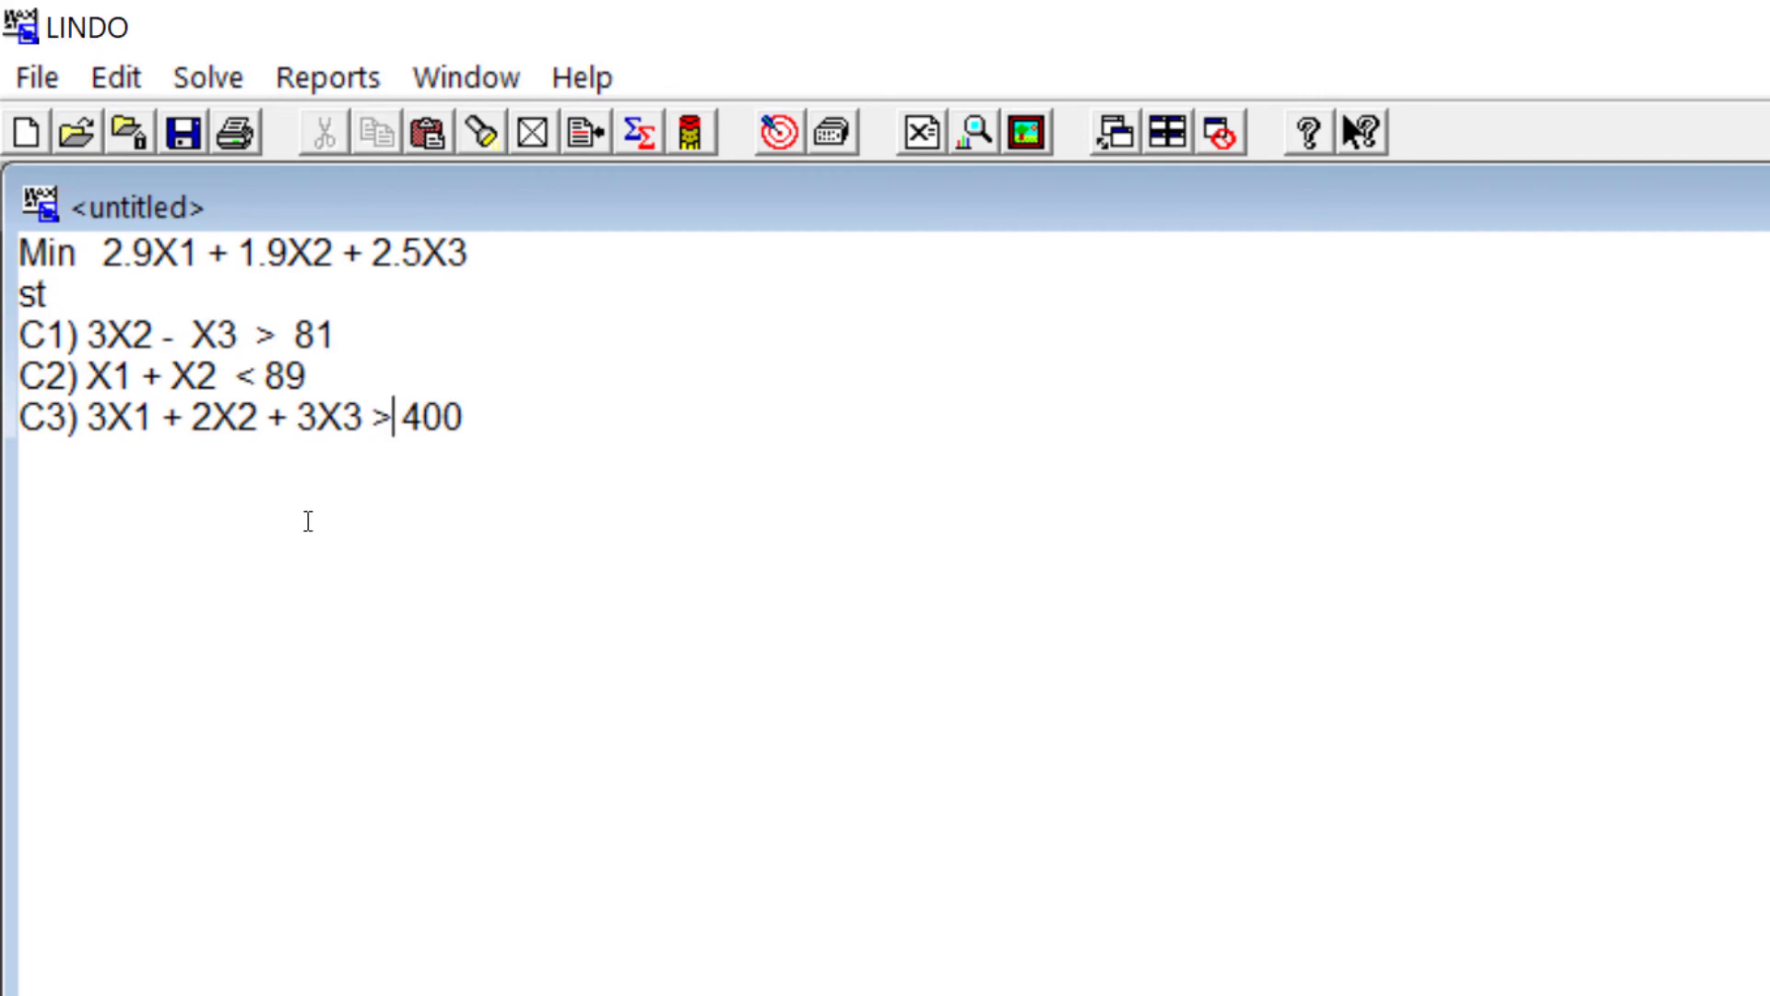
left_click(776, 131)
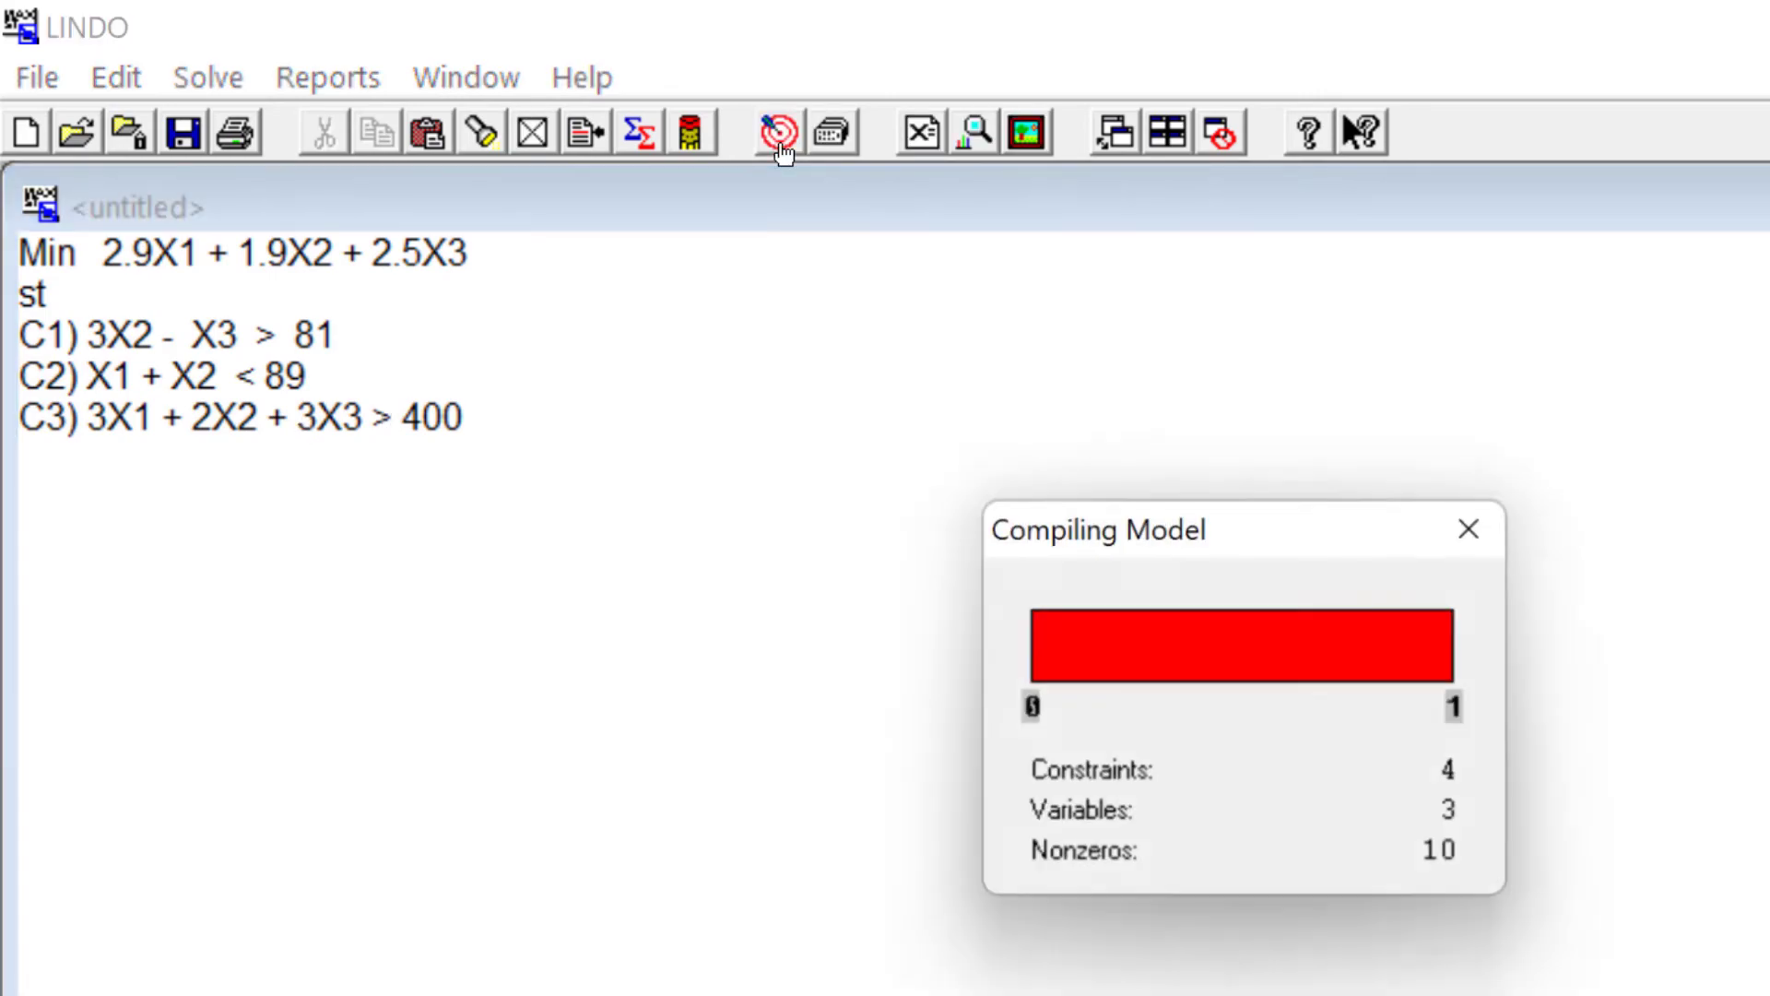
left_click(776, 131)
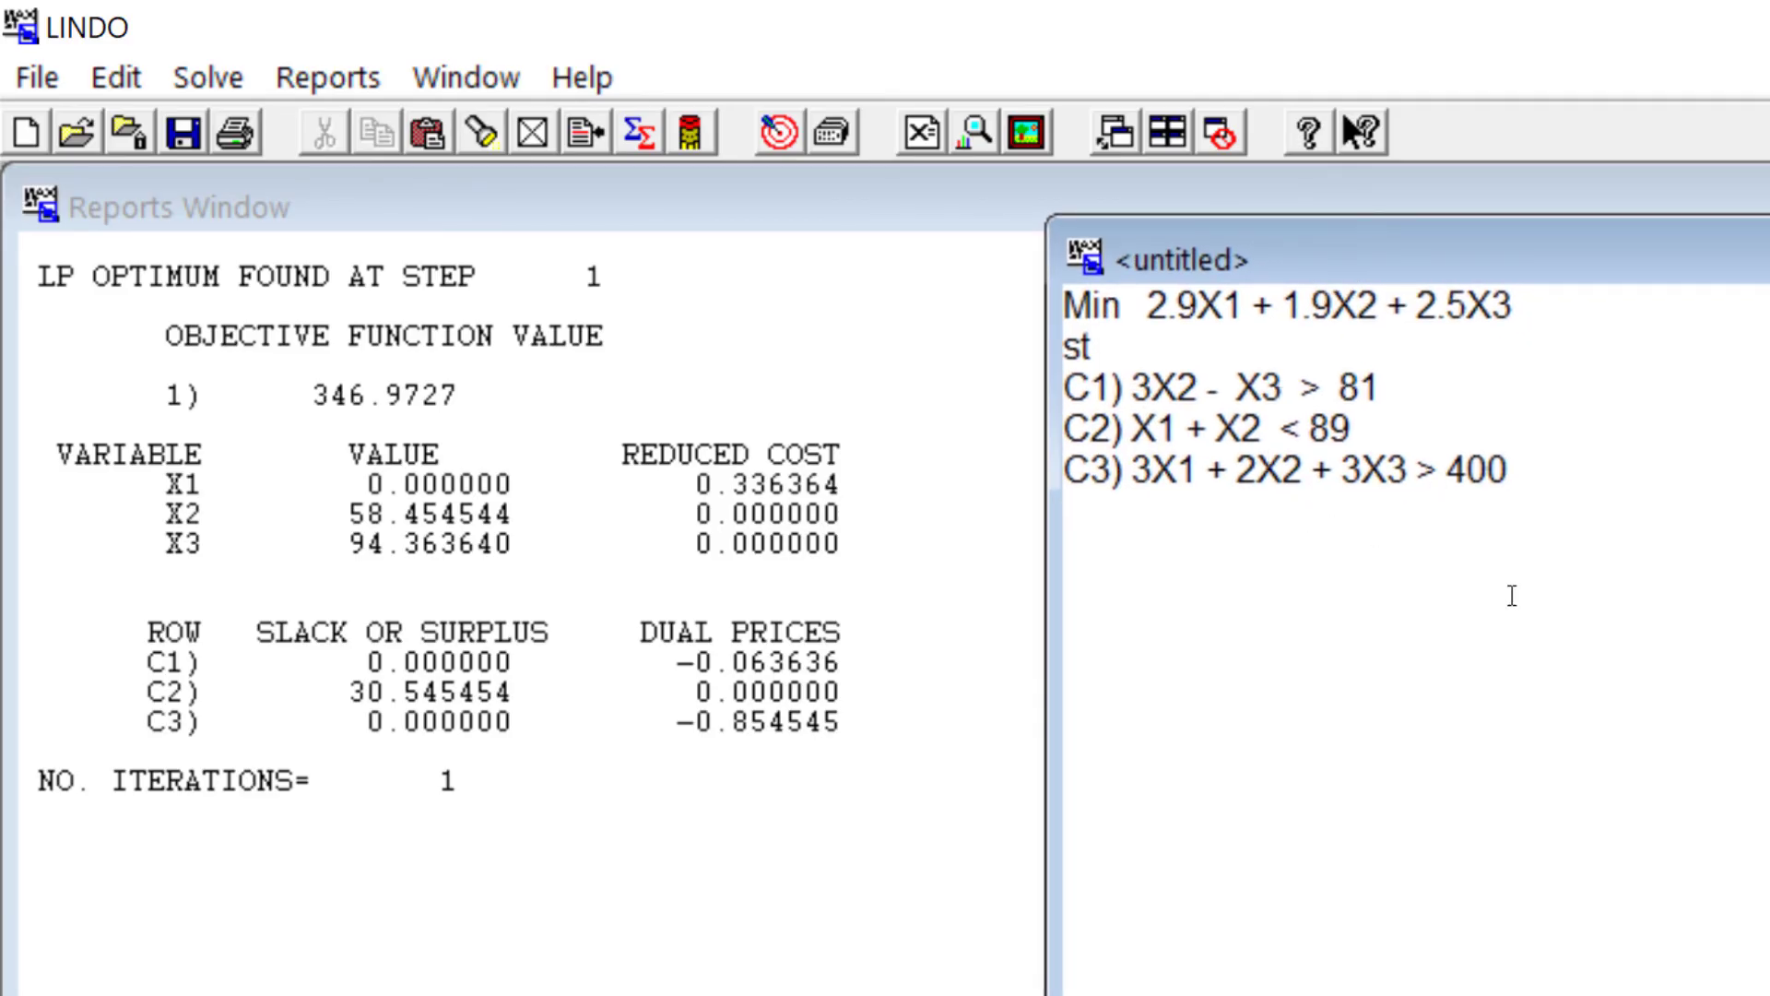
mouse_move(1487, 619)
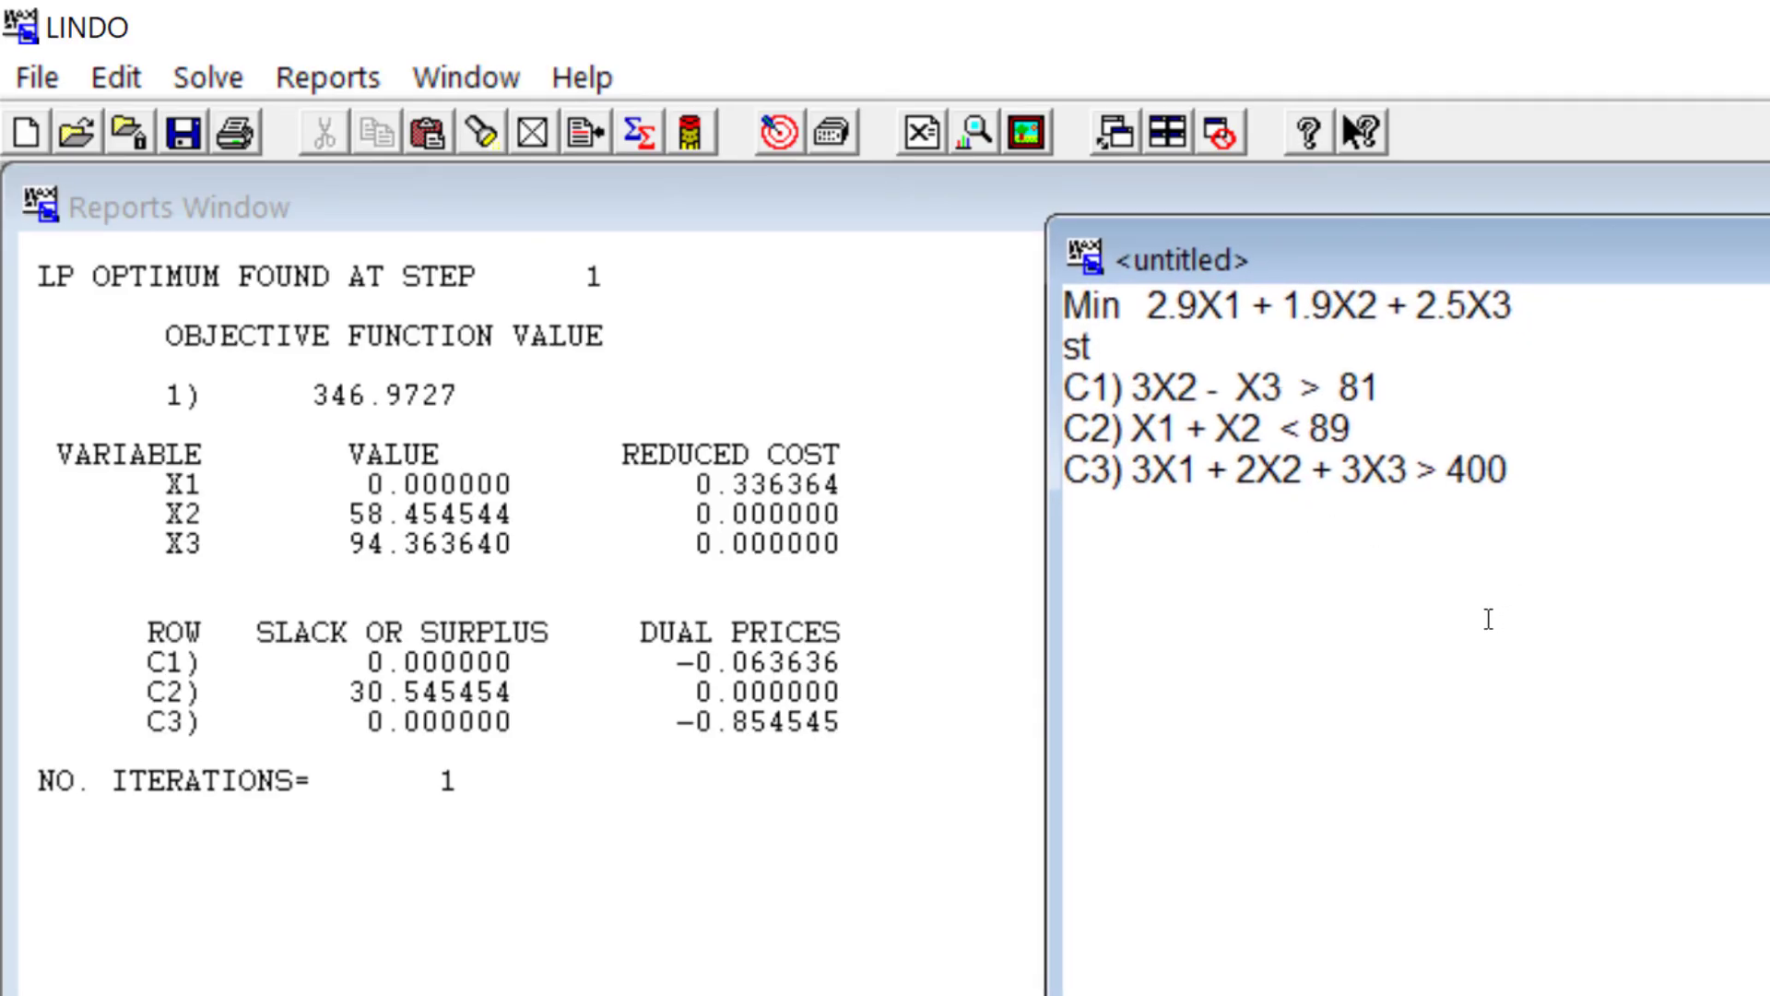
left_click(1459, 470)
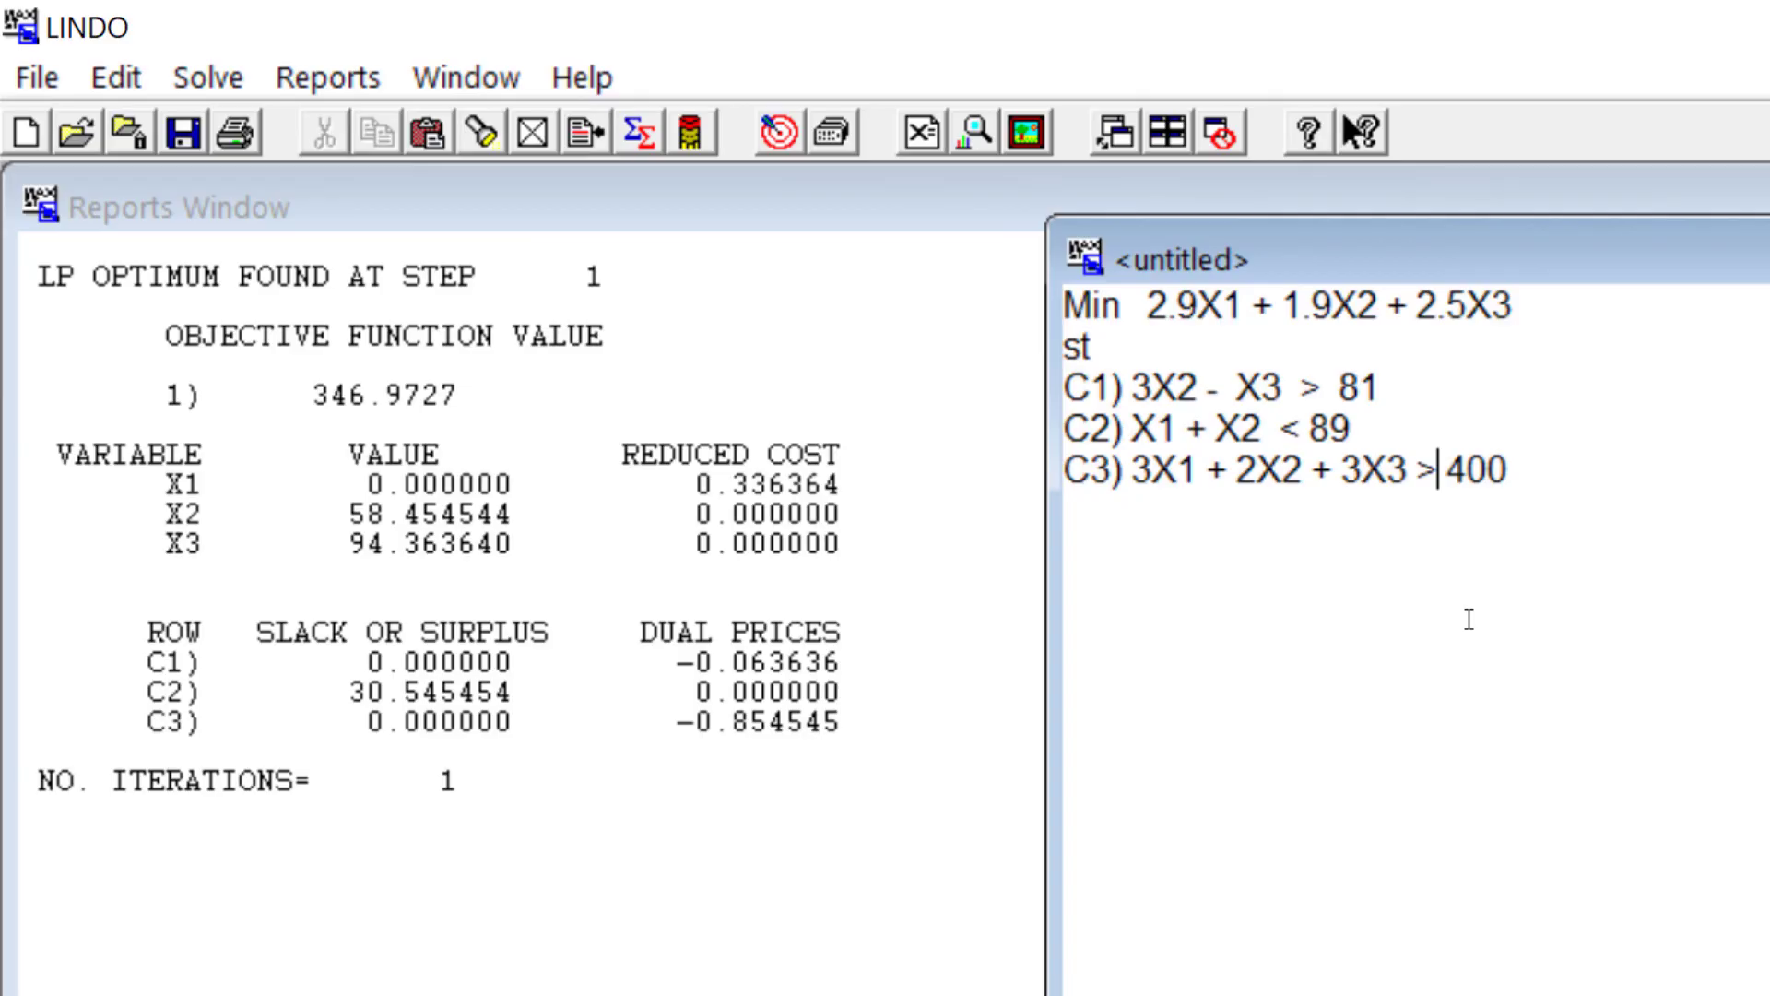